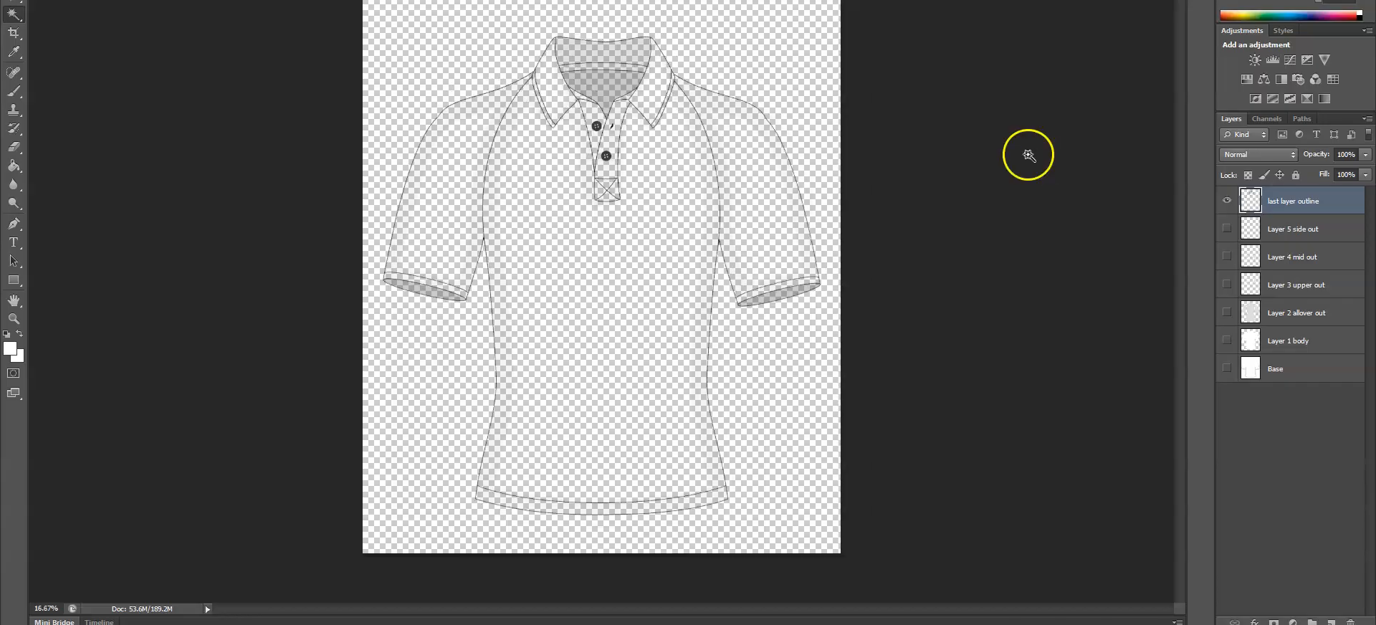
Toggle layer visibility in Photoshop until only the shirt outline layer is shown.
left_click(1227, 200)
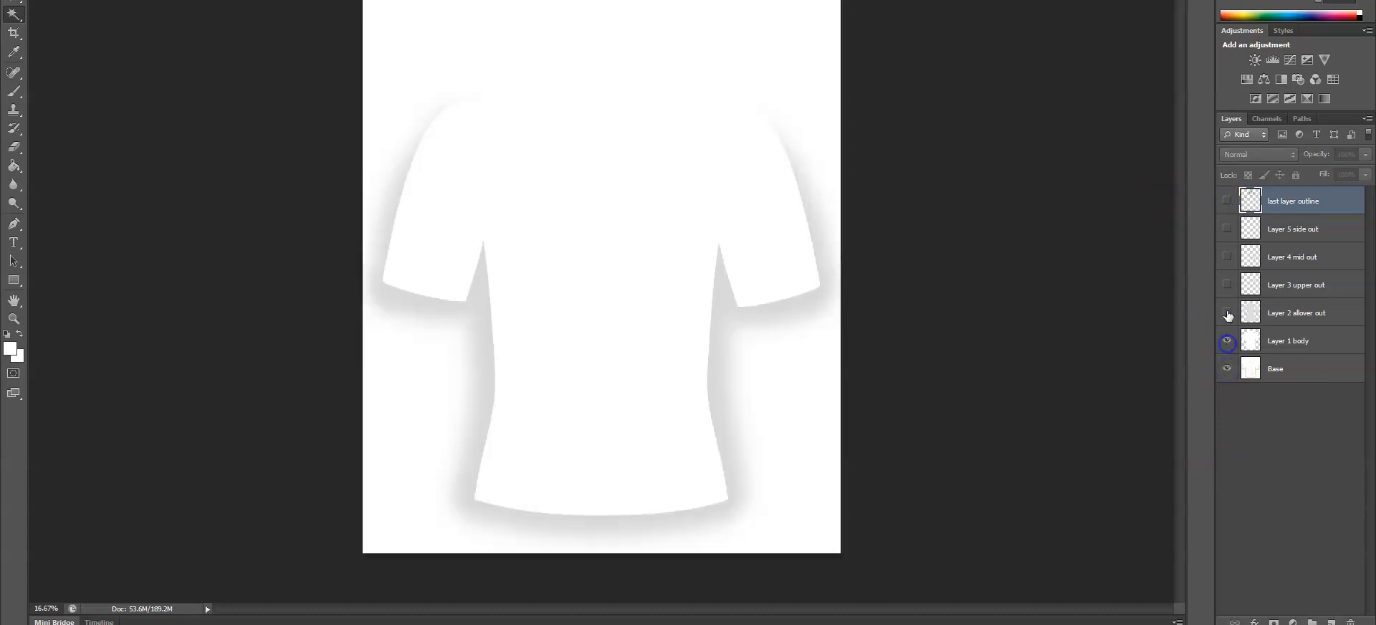
left_click(1227, 285)
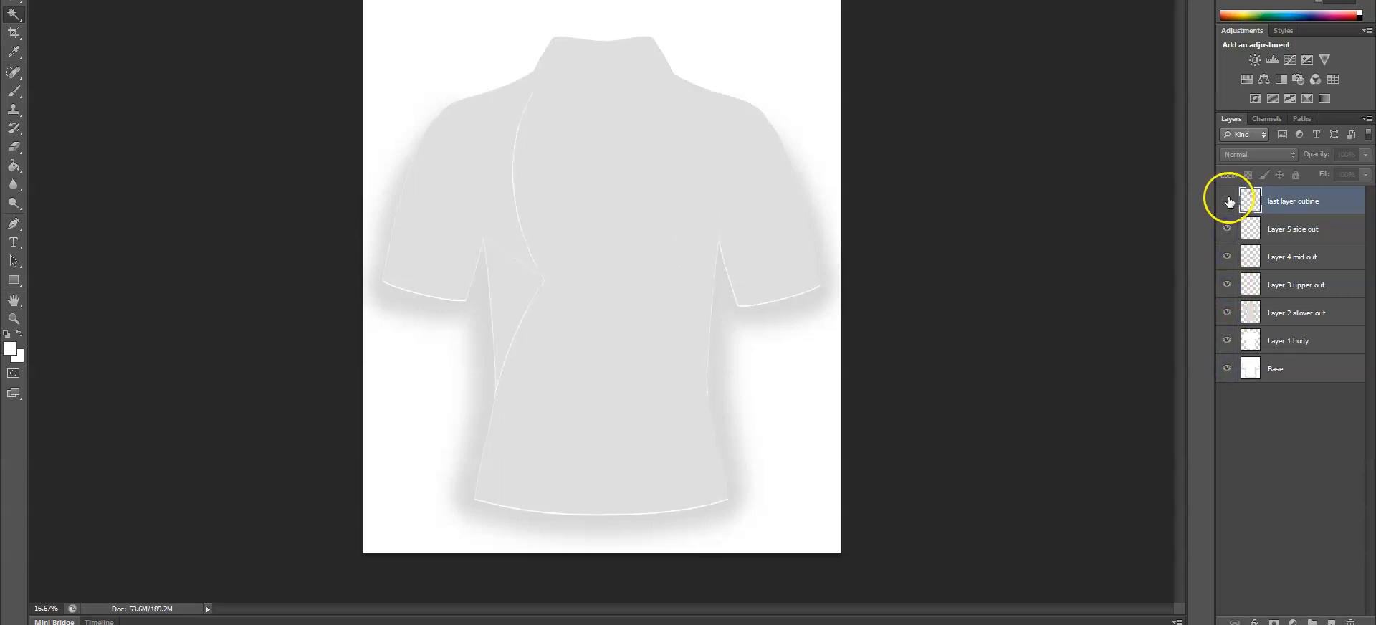
left_click(1227, 200)
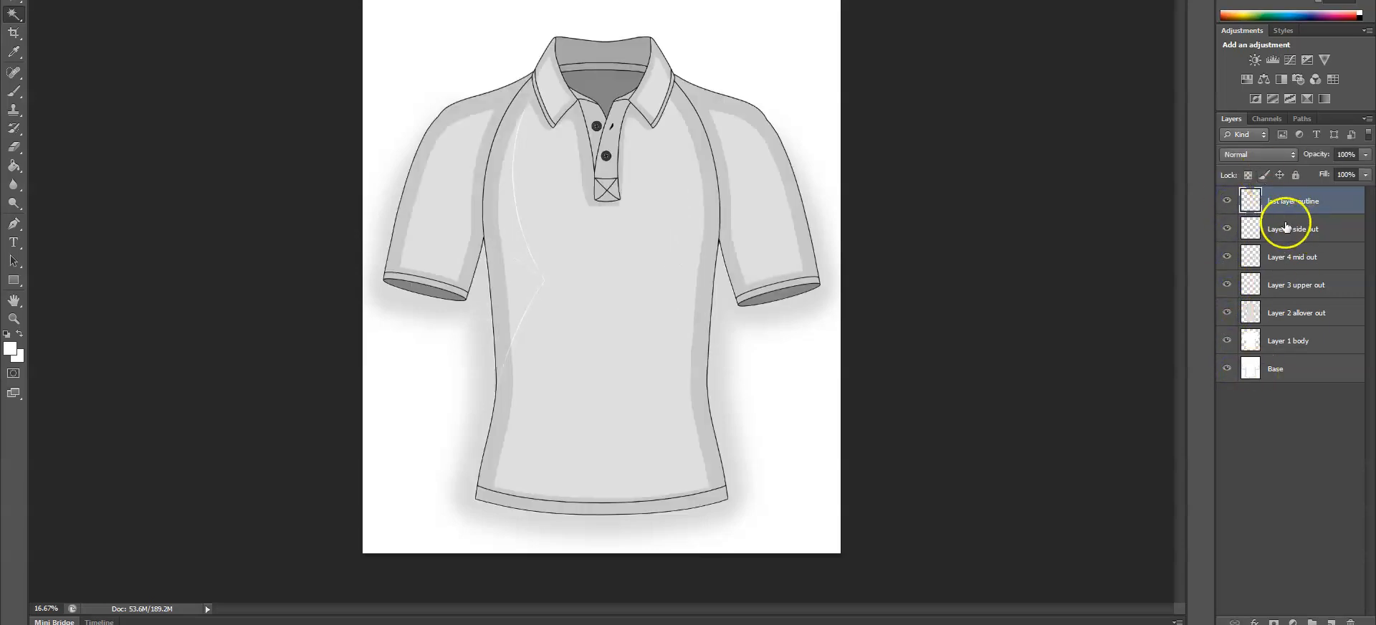
left_click(1228, 228)
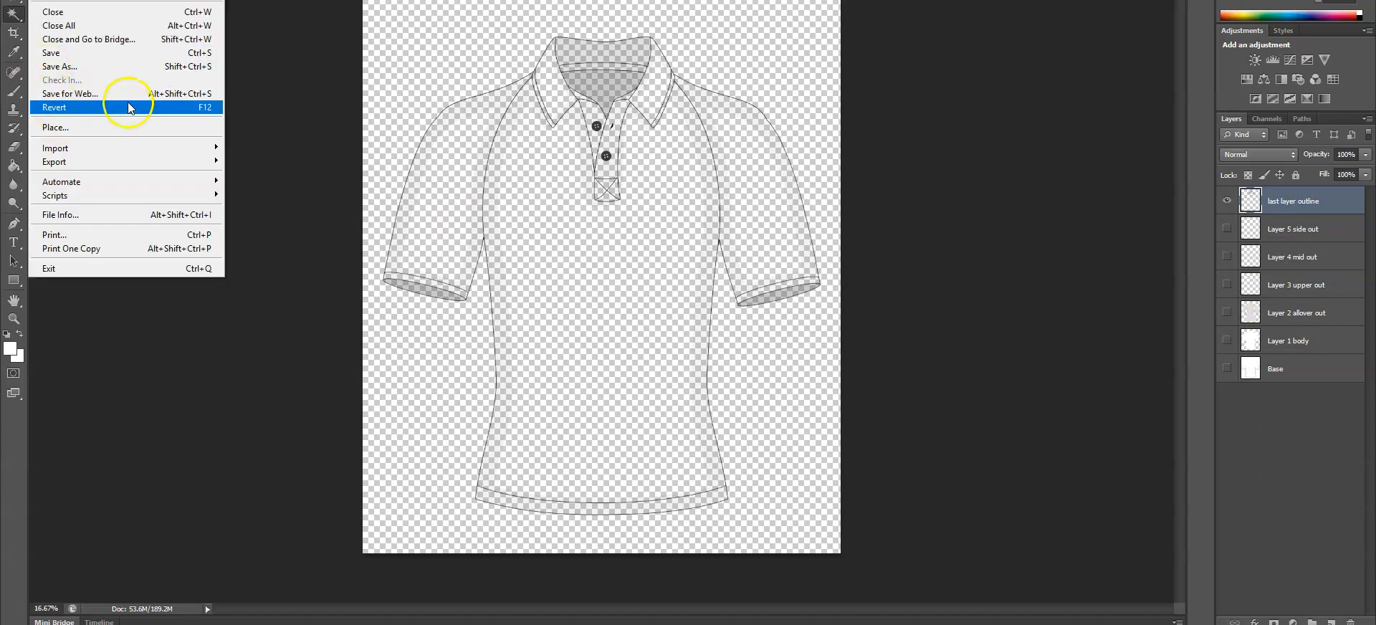
Export the outline via Save for Web as transparent PNG-24 at 20 percent.
left_click(75, 94)
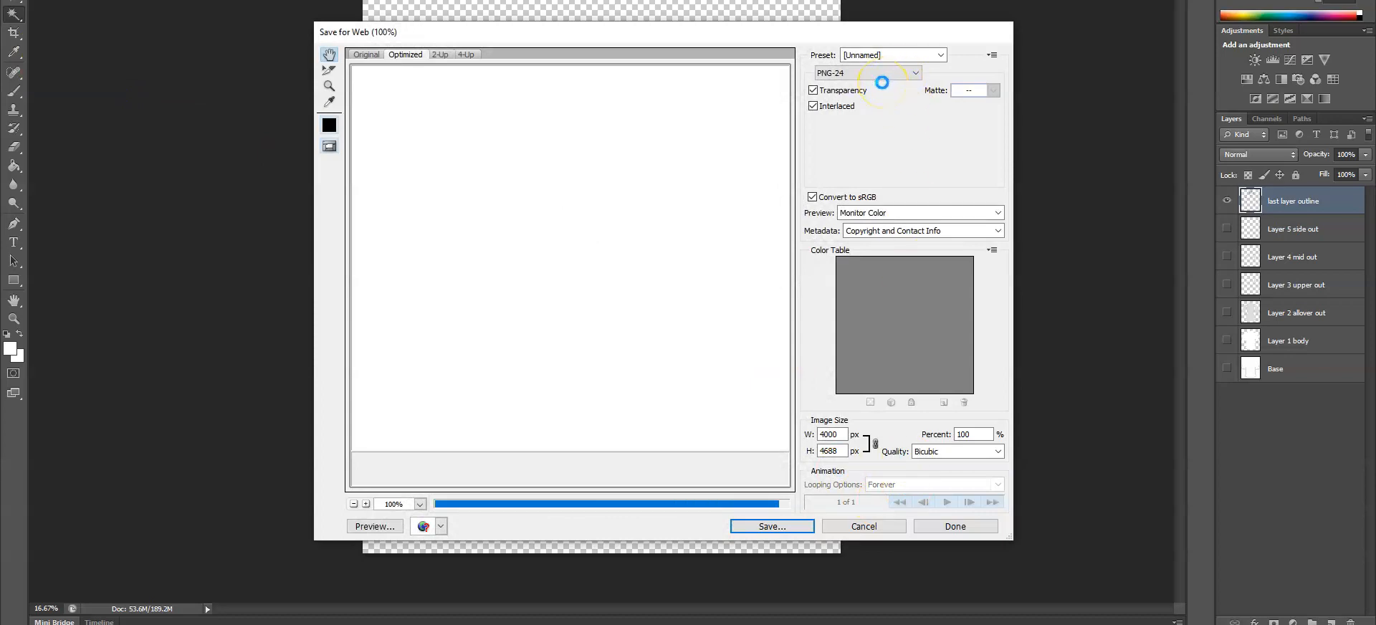
left_click(831, 434)
type("800")
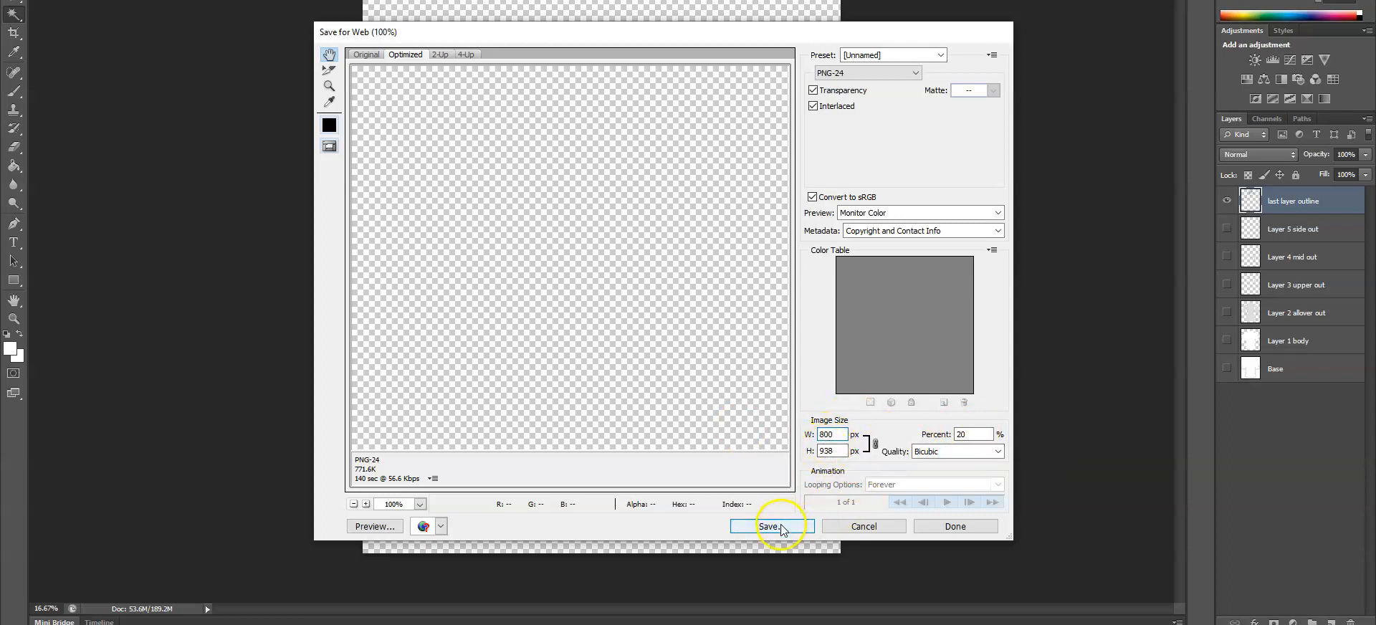
mouse_move(884, 533)
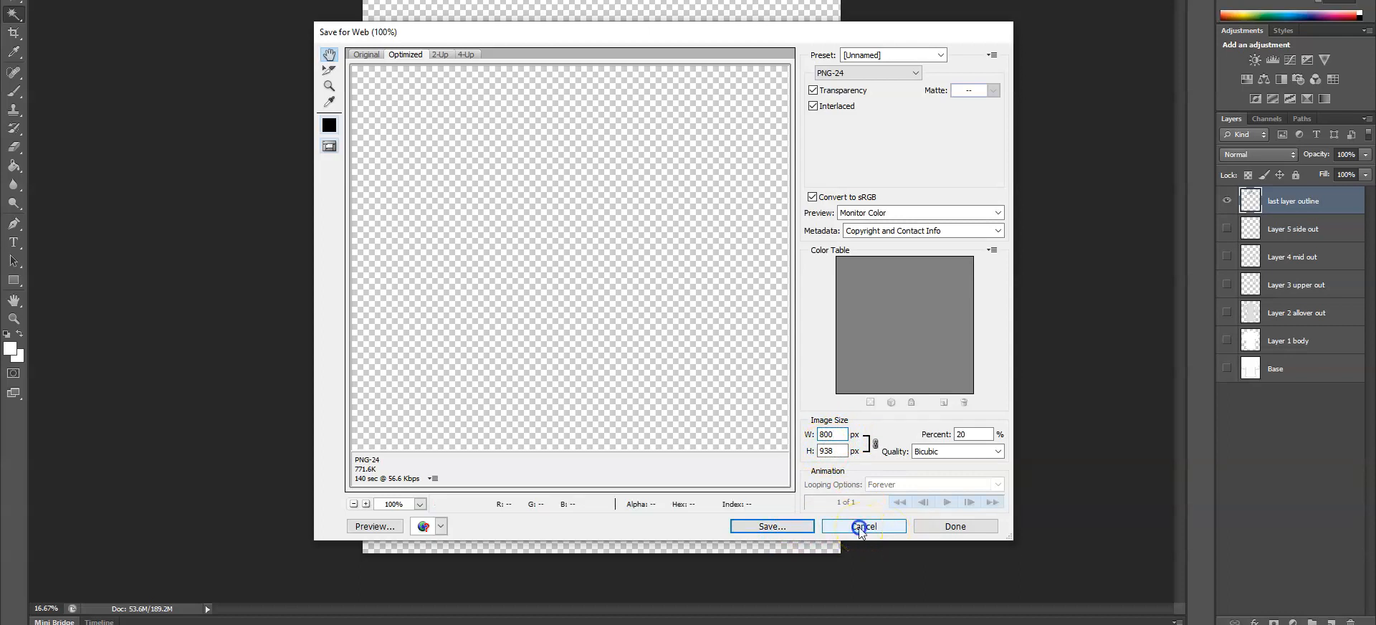
left_click(863, 526)
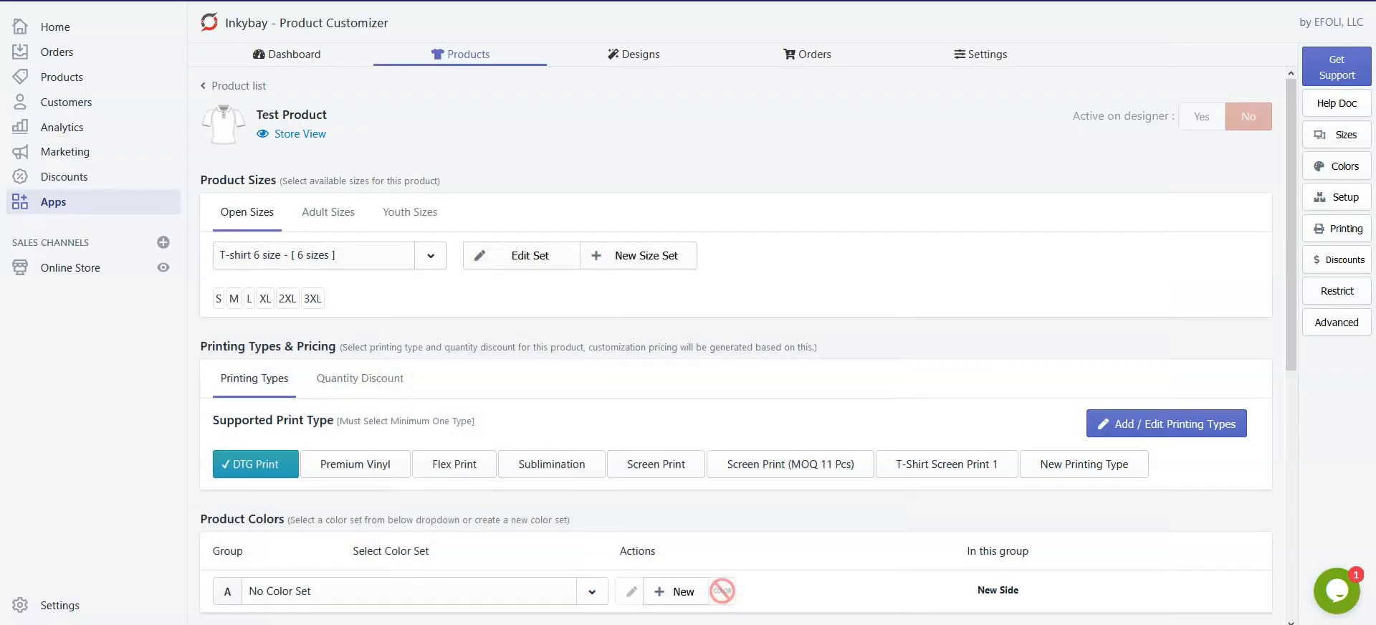
mouse_move(524, 106)
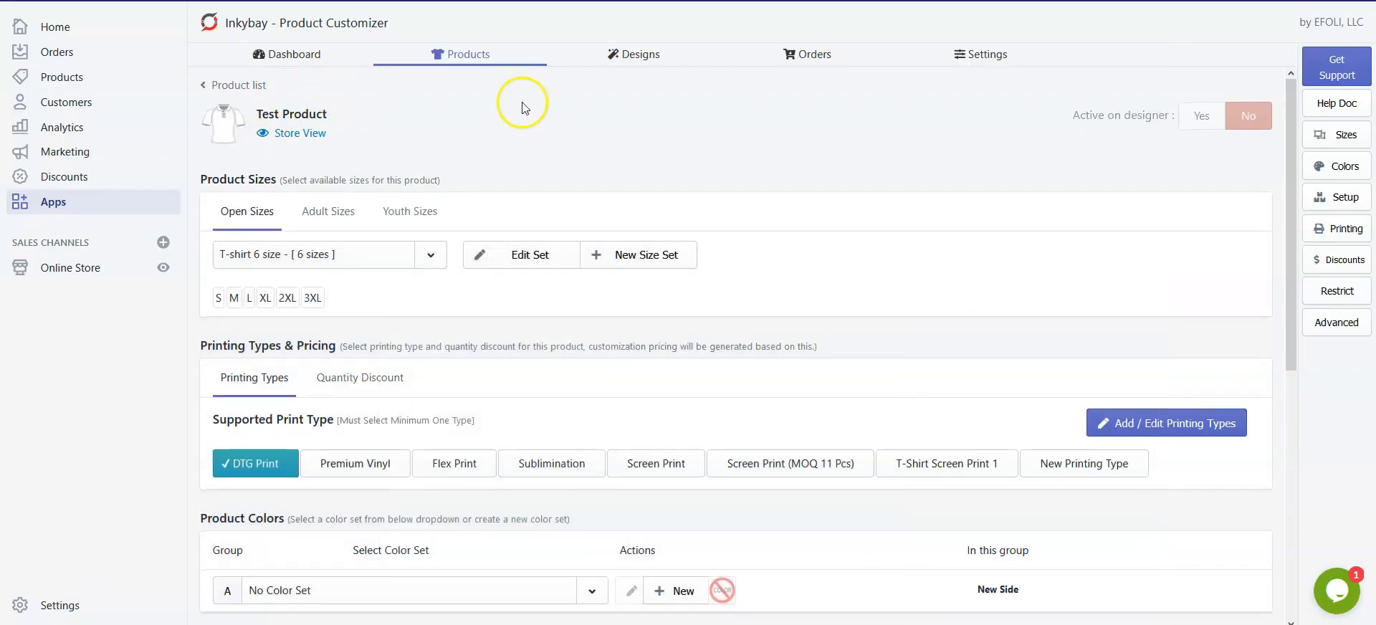
On the Test Product page, browse the color set list, then open the new side's Advance Settings.
scroll("down", 3)
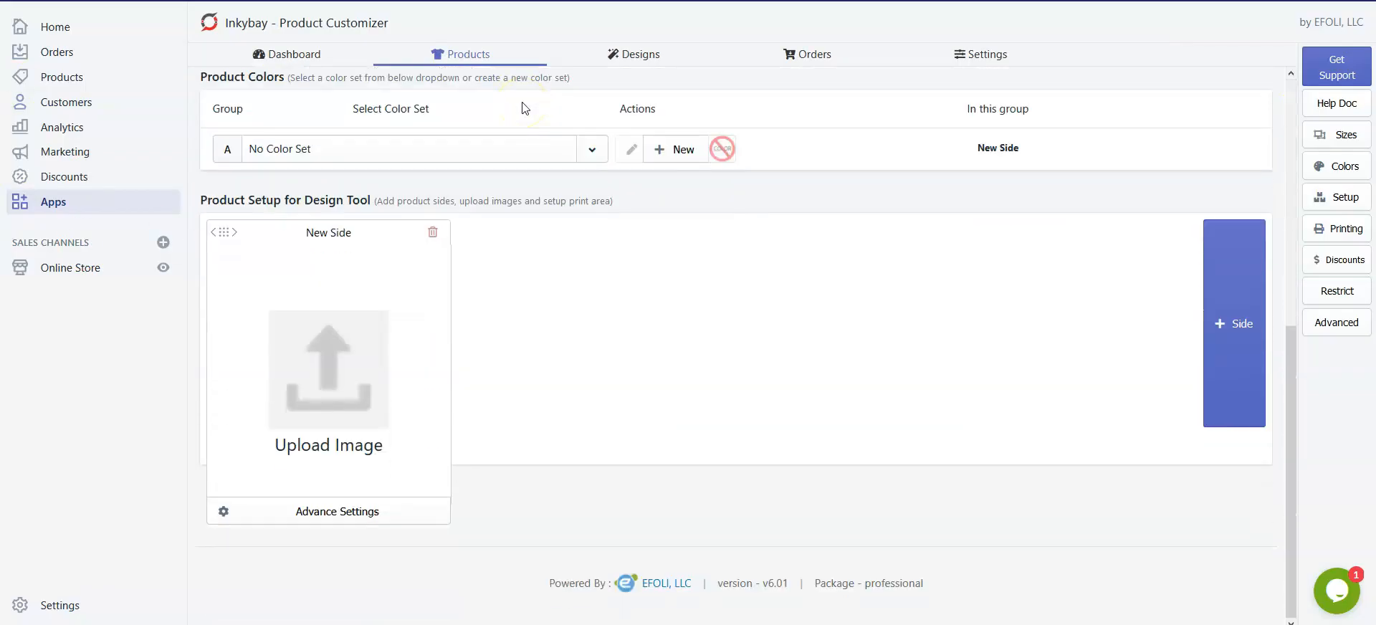
left_click(461, 53)
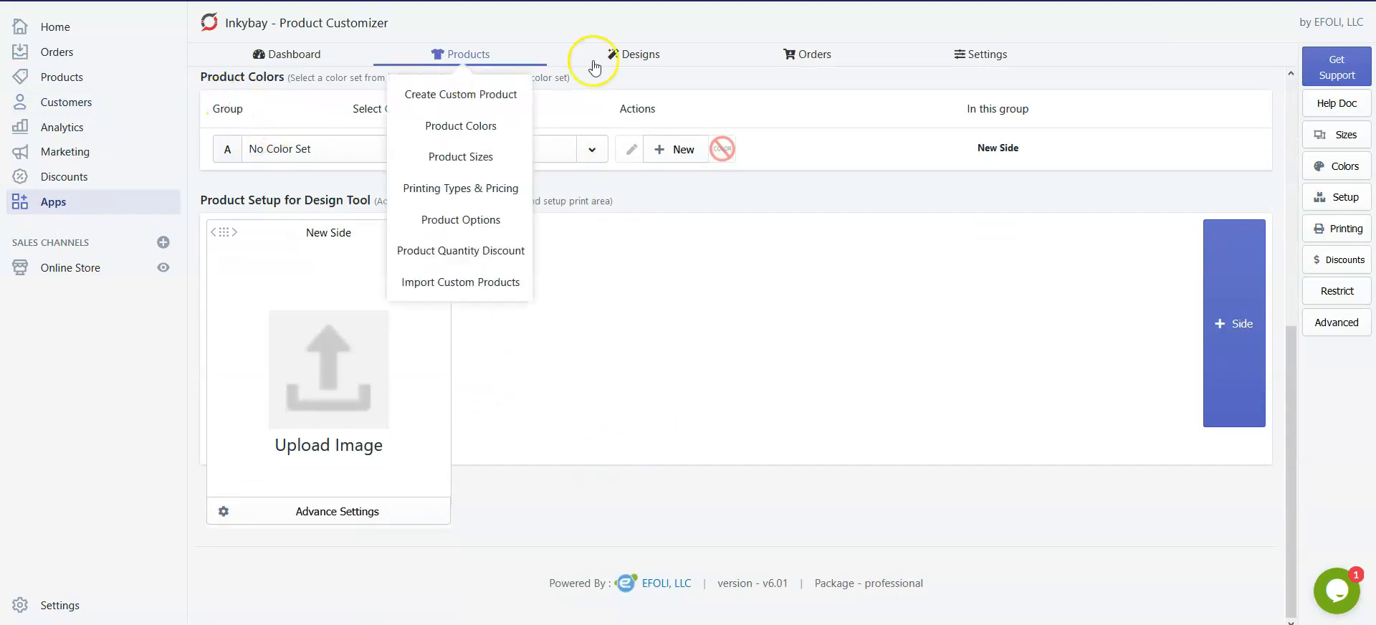
left_click(592, 321)
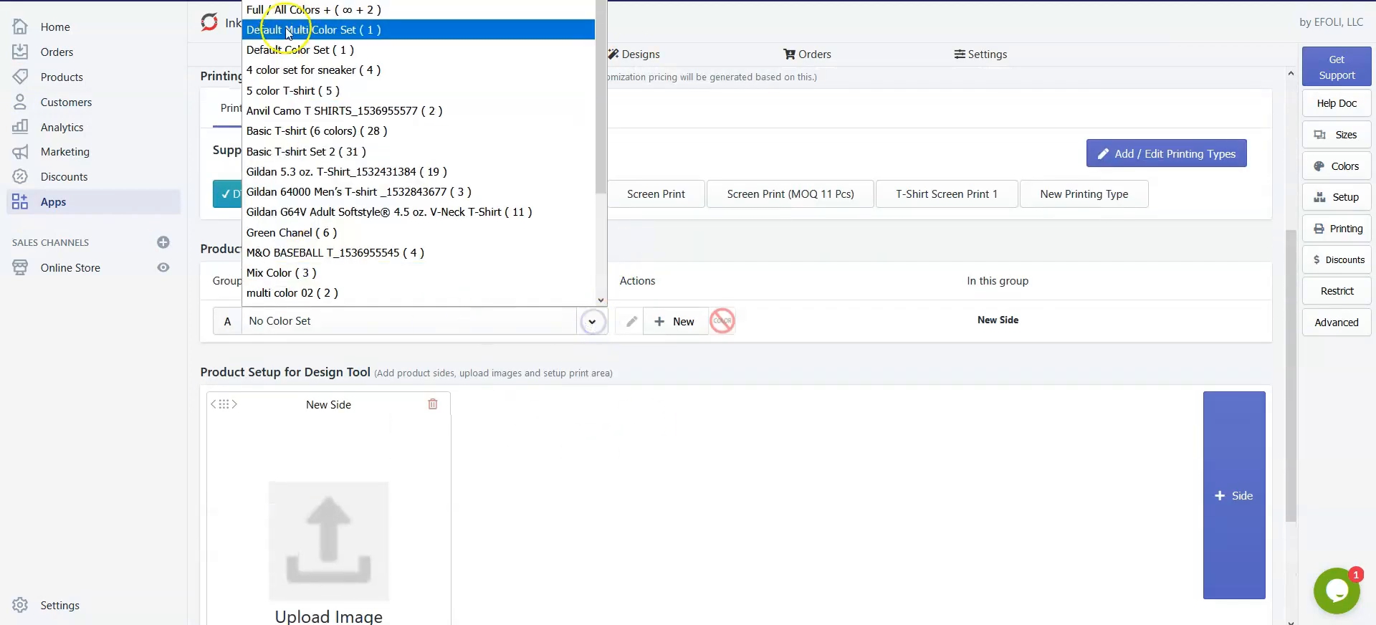
left_click(770, 293)
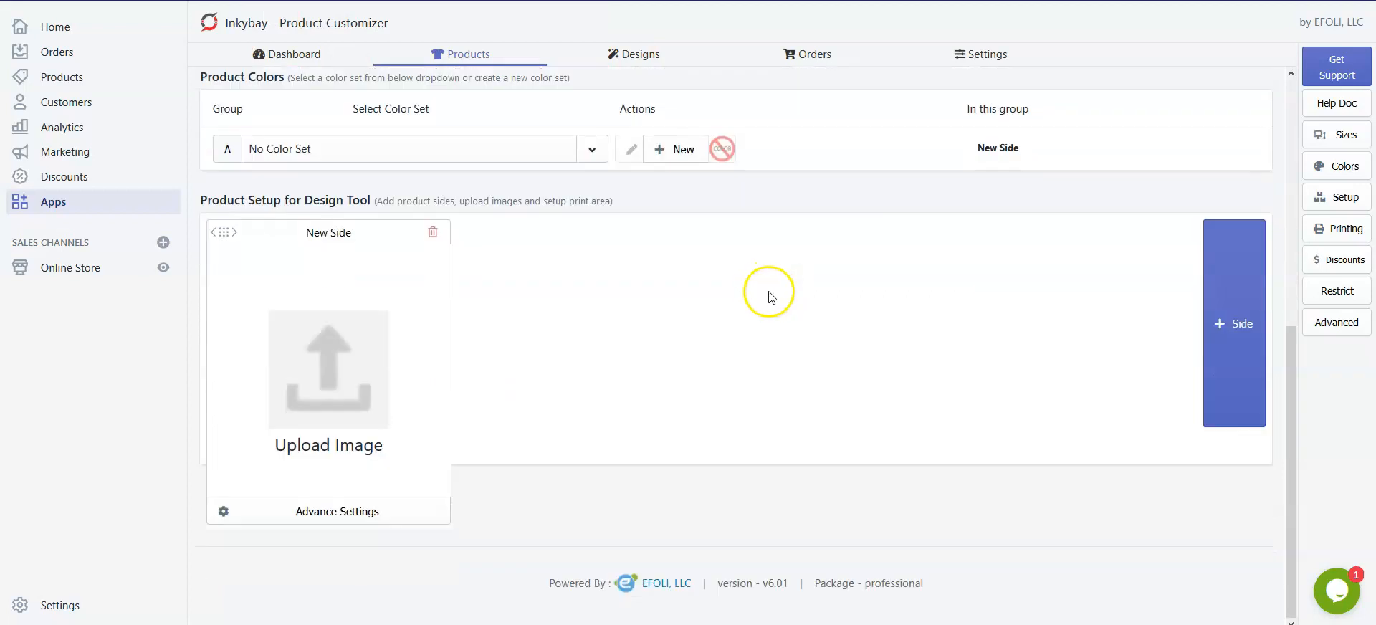
left_click(337, 511)
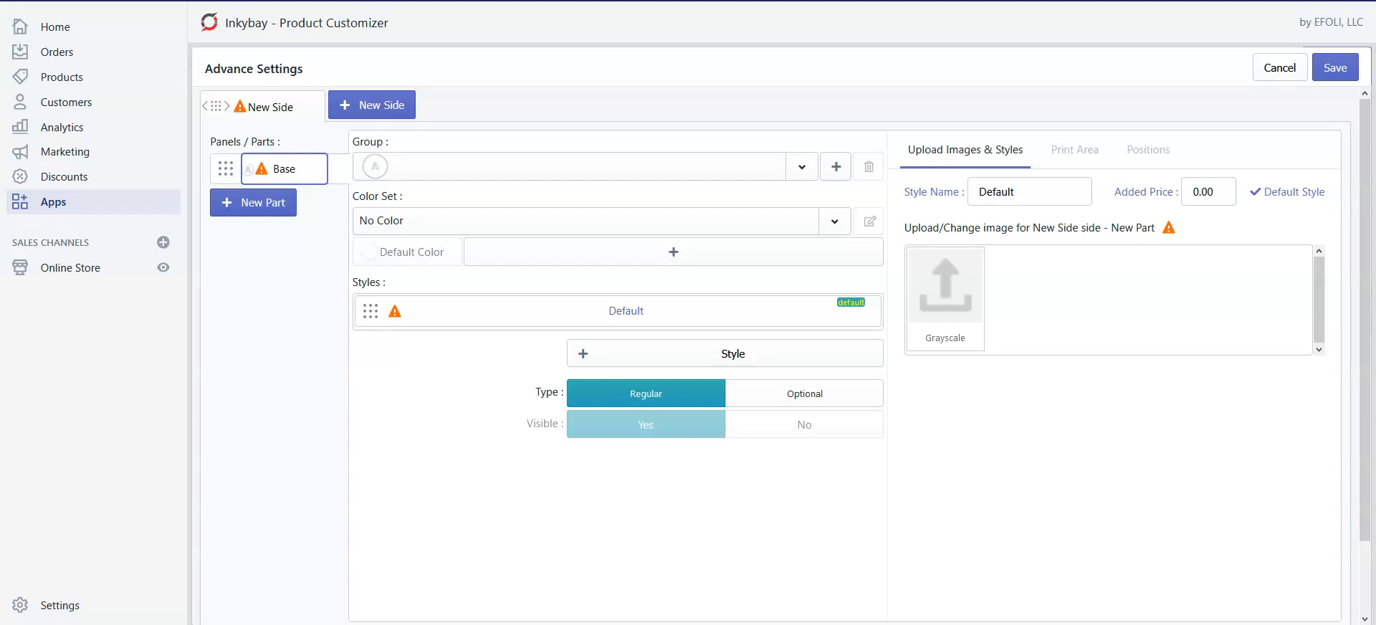
Add new parts L1 through L6 beneath the Base part.
left_click(945, 285)
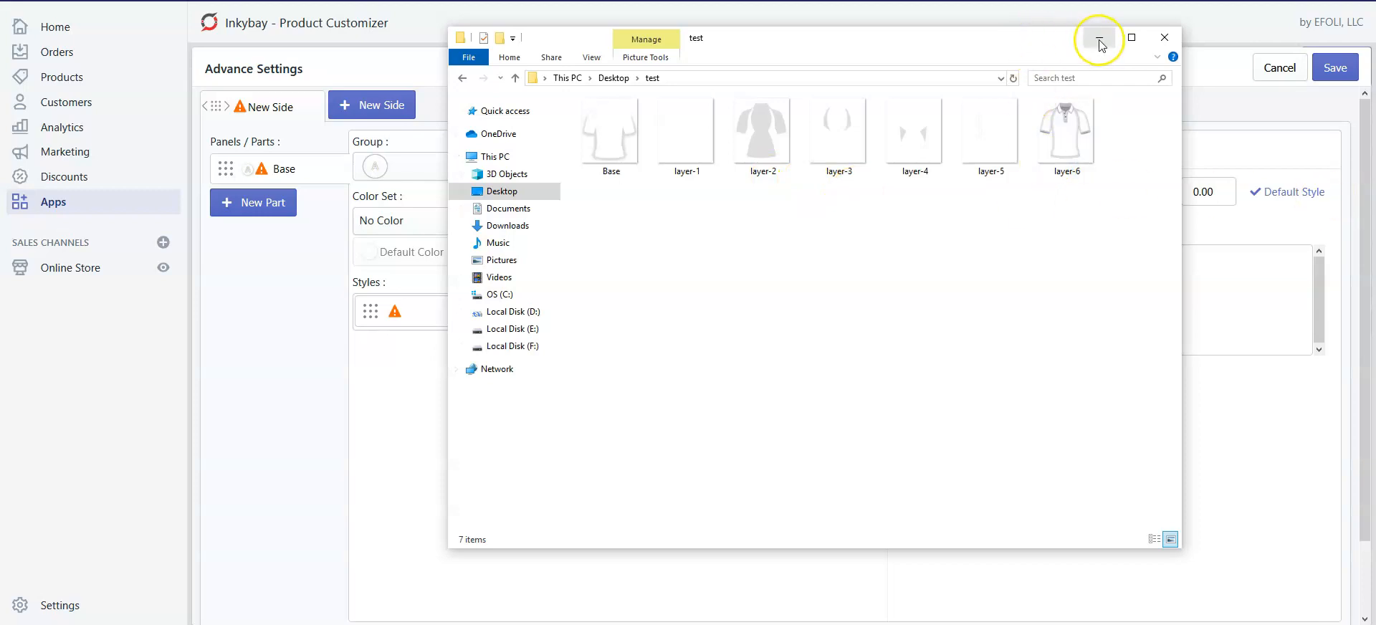
left_click(1100, 38)
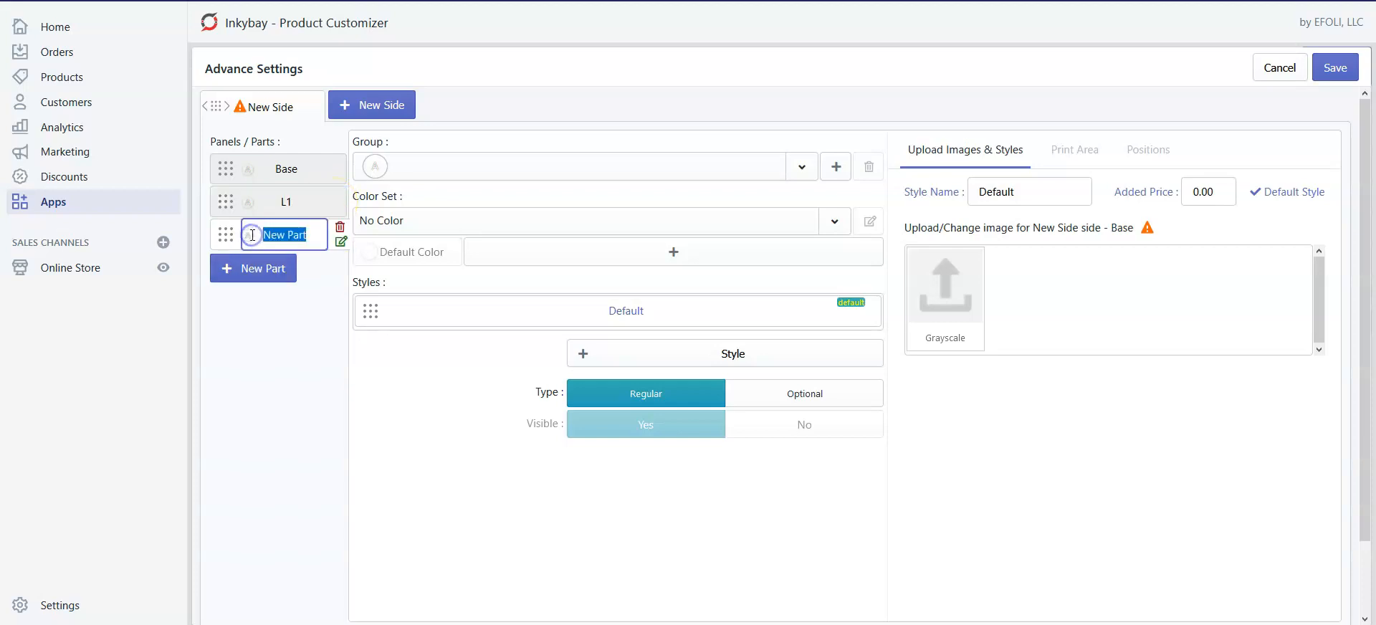
left_click(252, 268)
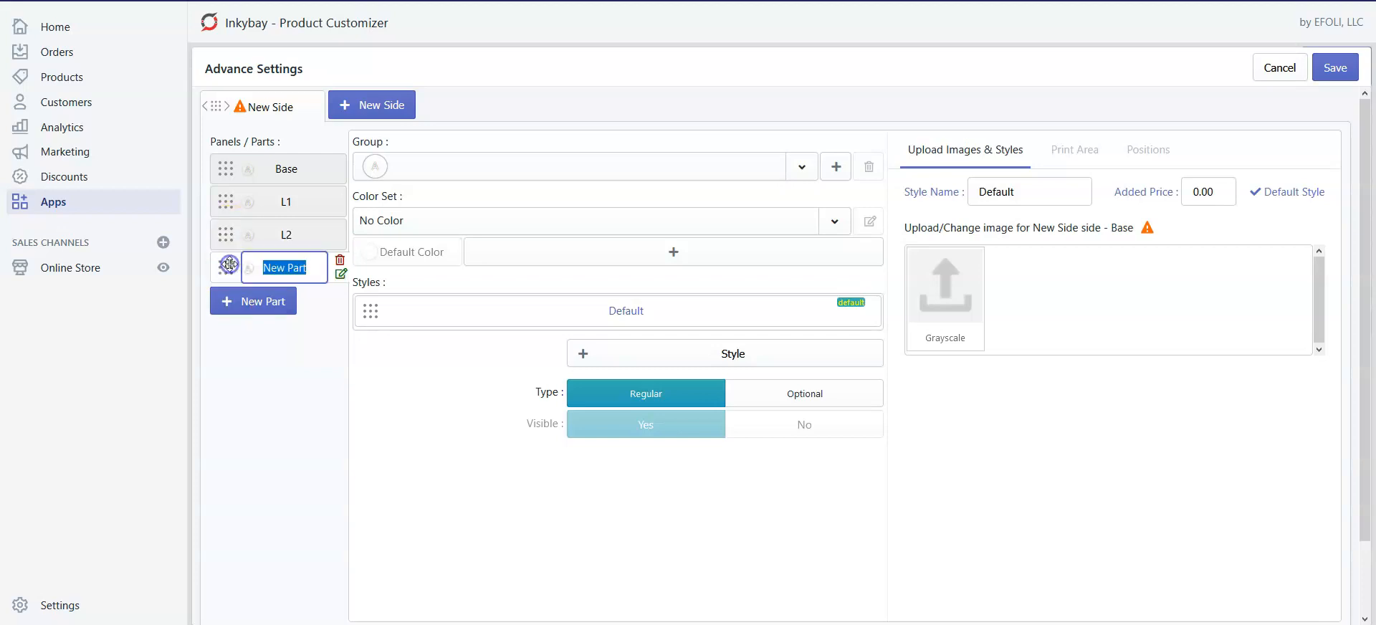
left_click(247, 311)
type("L4")
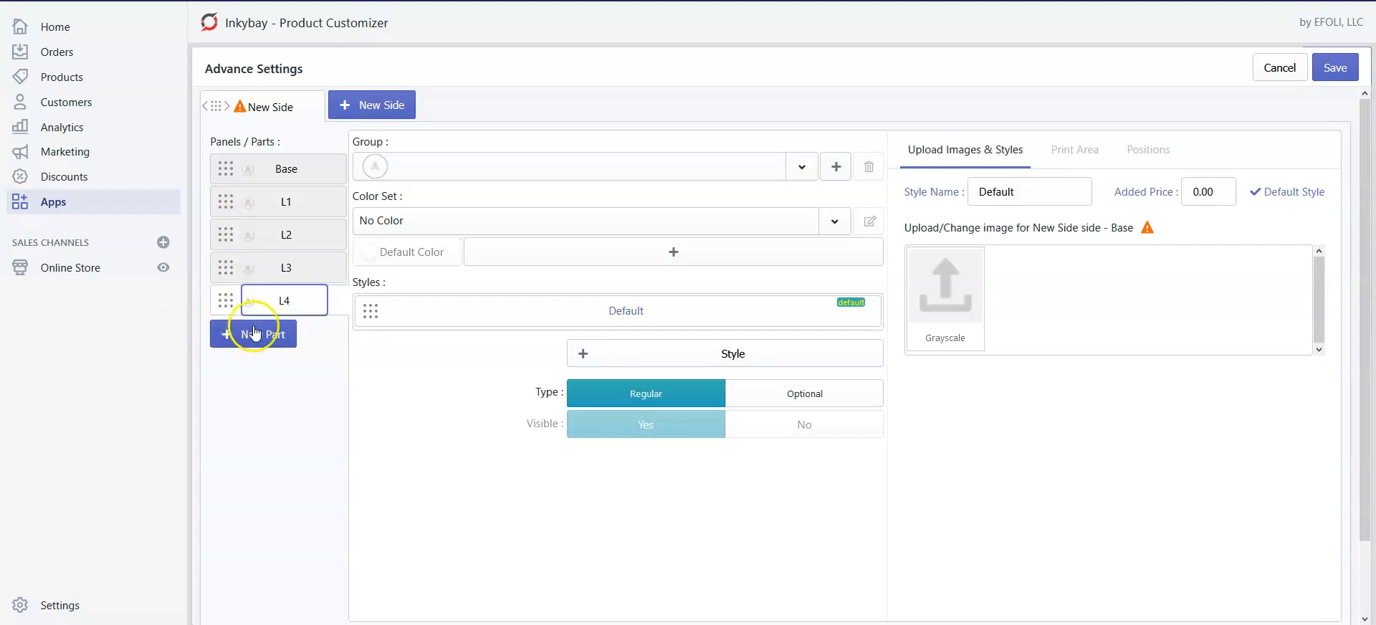
left_click(253, 334)
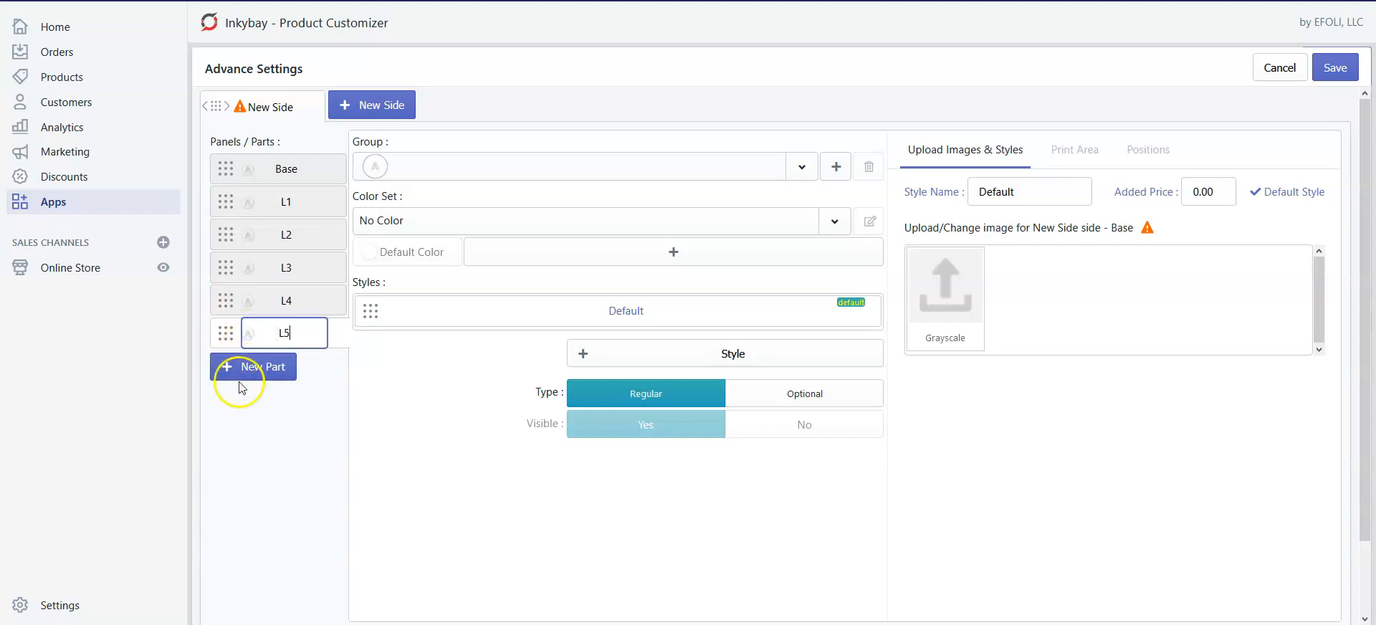
left_click(252, 367)
type("L6")
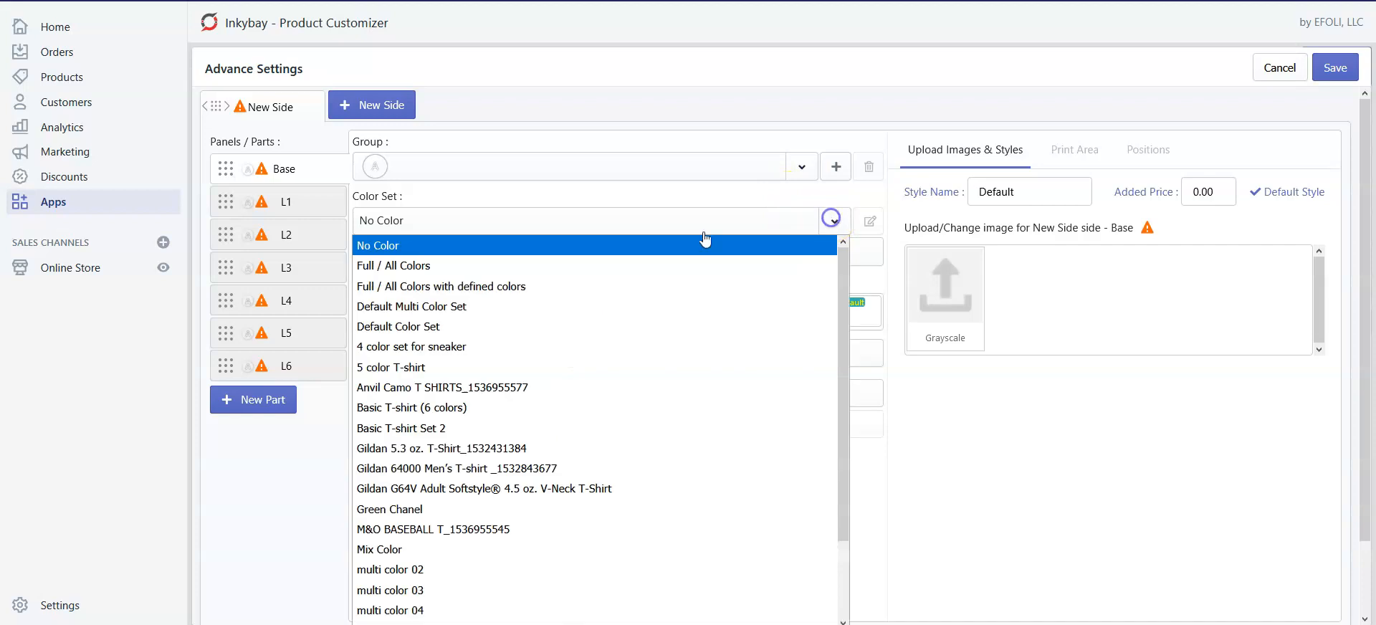
Close the color set list and open the upload dialog for the Base image.
left_click(378, 246)
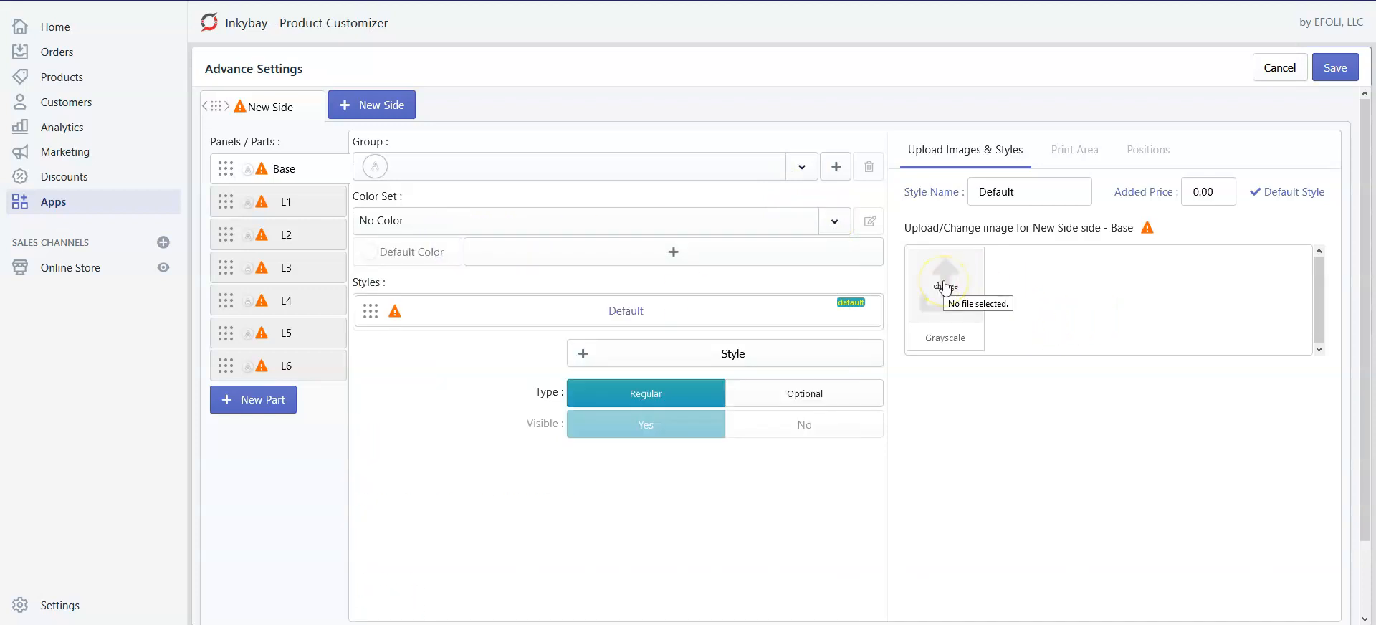
left_click(945, 285)
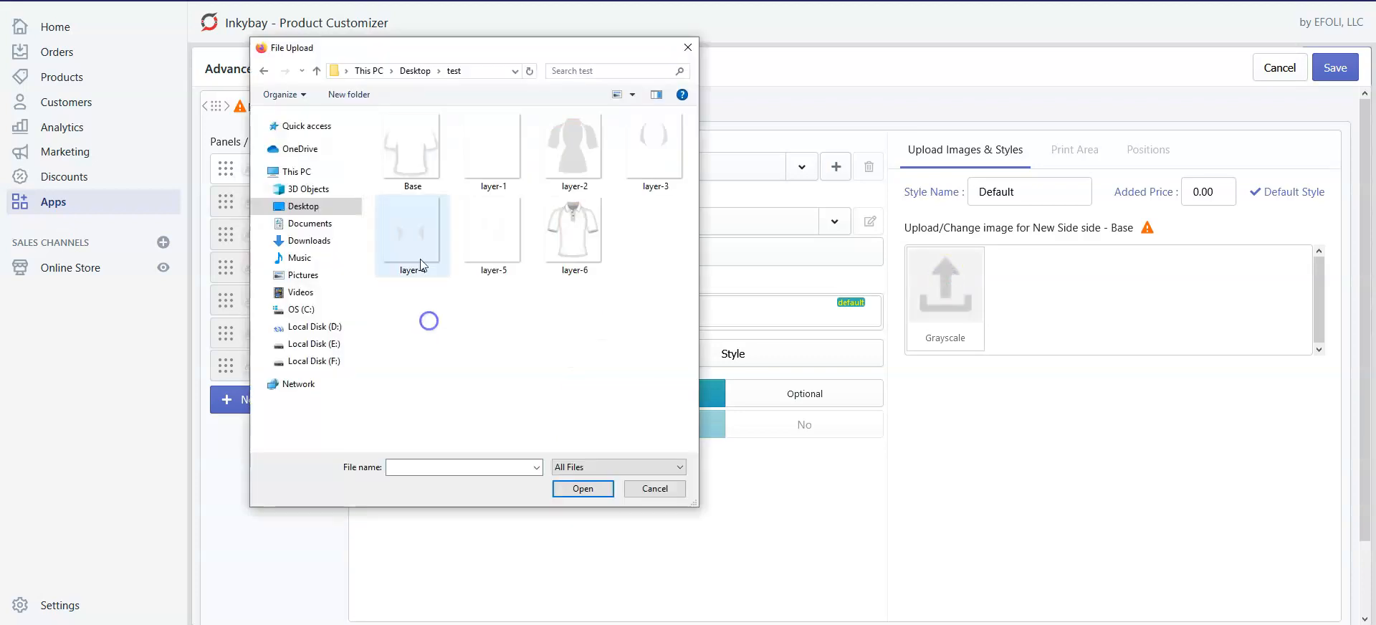
mouse_move(410, 143)
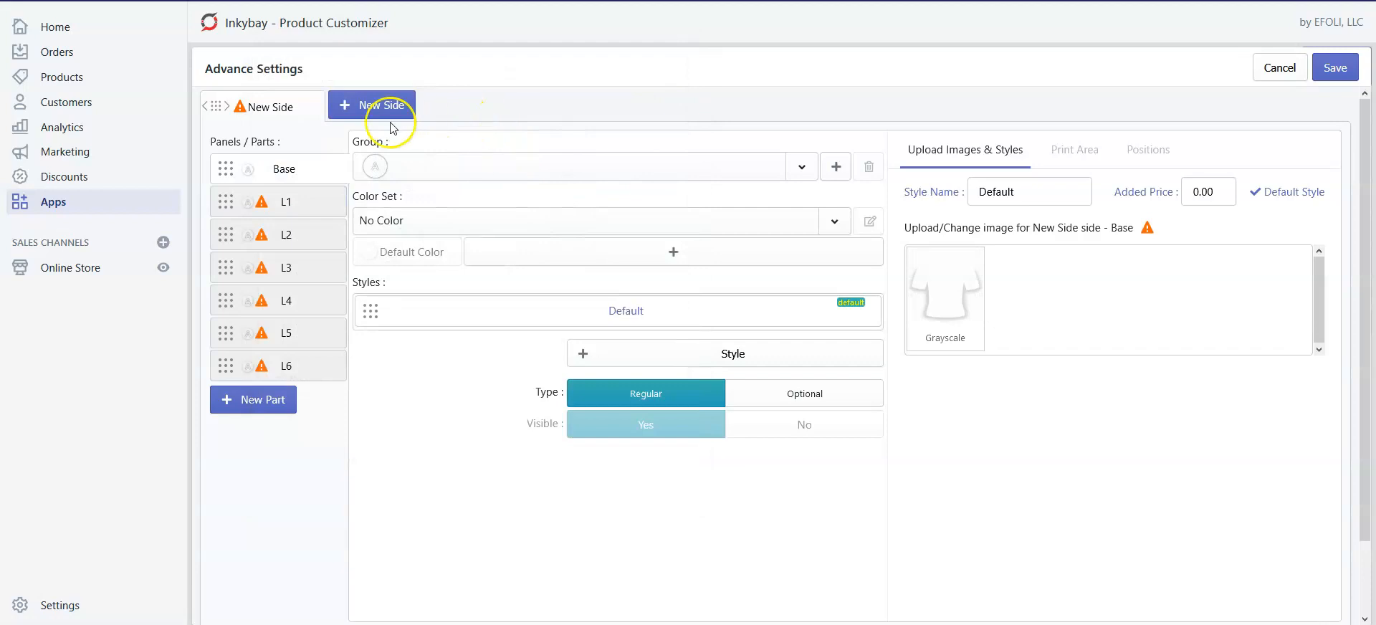
Select part L1, create a new group for it, and assign the Full / All Colors set.
left_click(279, 201)
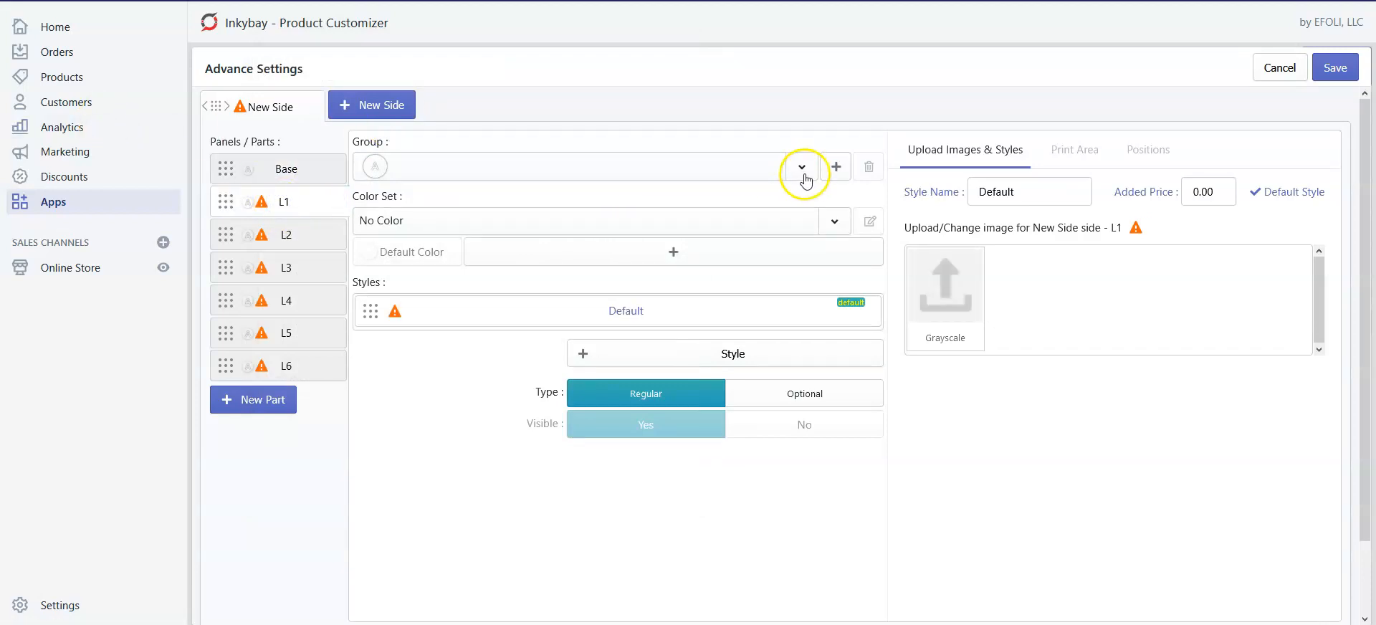
mouse_move(836, 167)
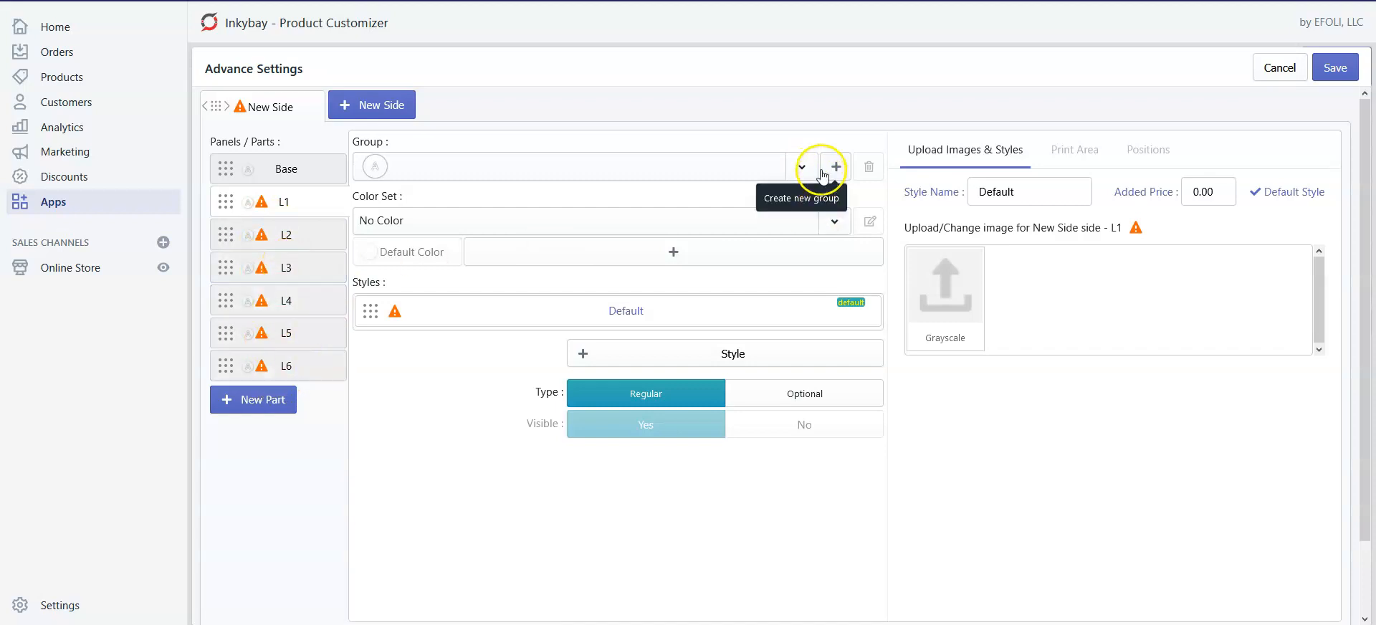
left_click(836, 166)
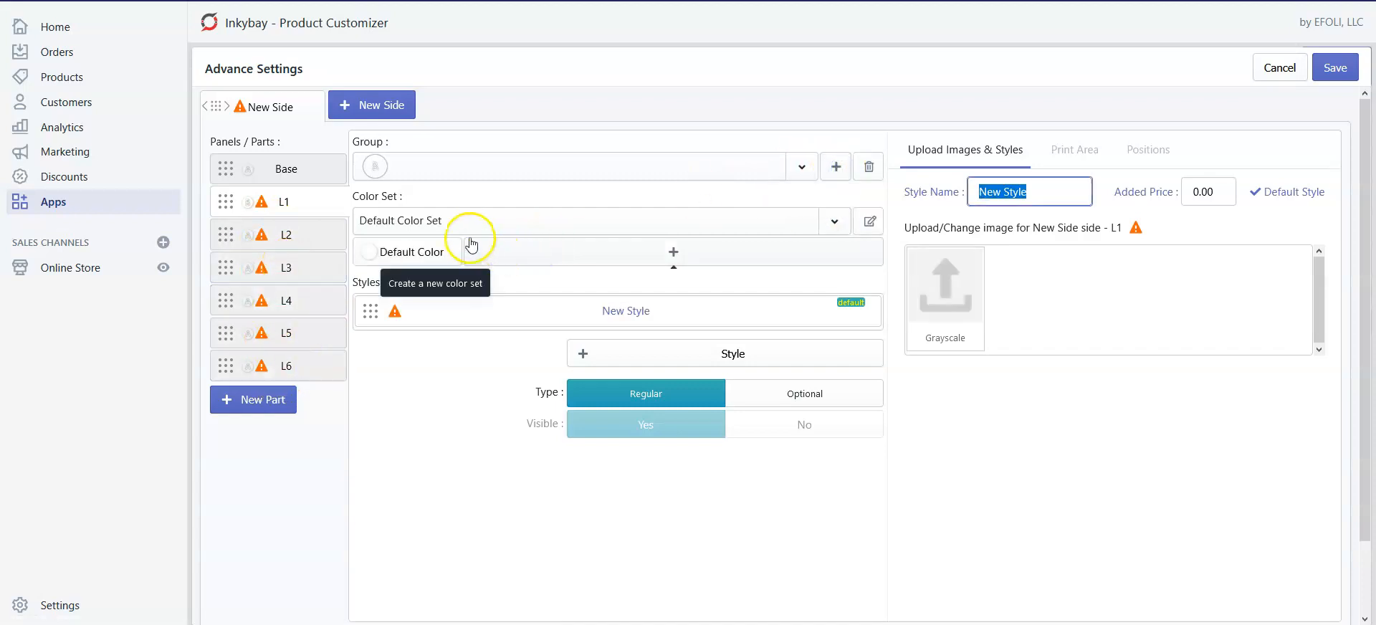
mouse_move(835, 222)
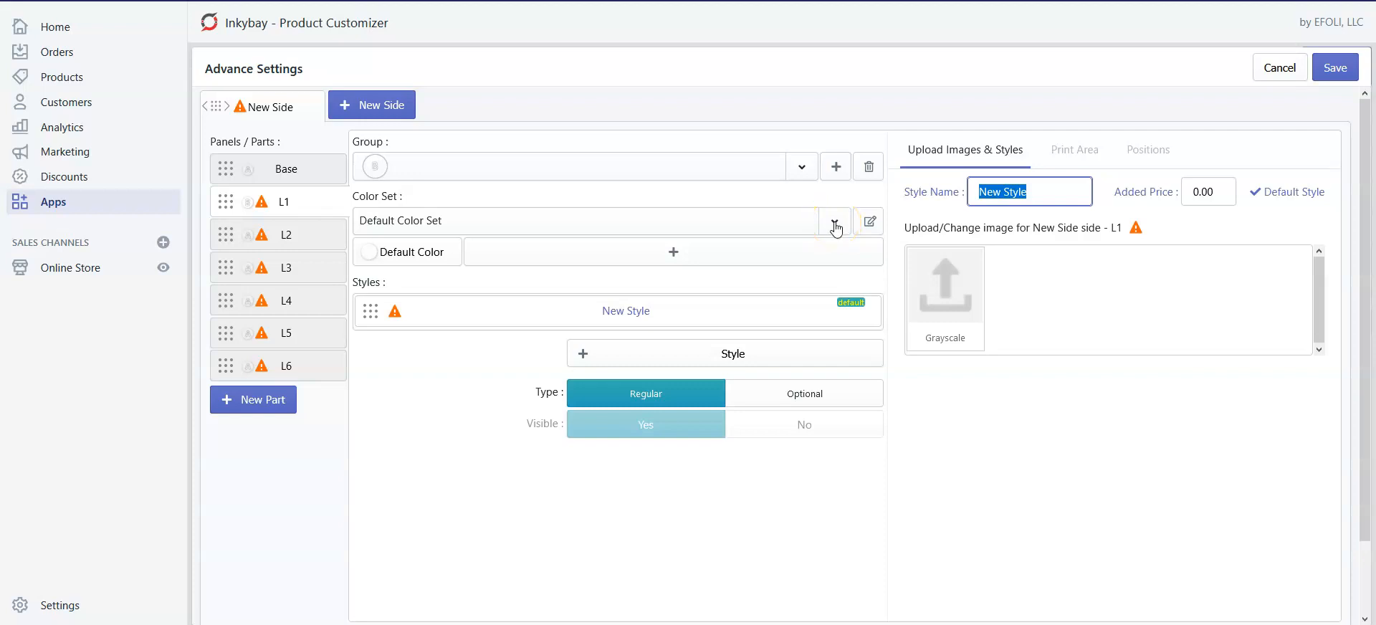
mouse_move(836, 225)
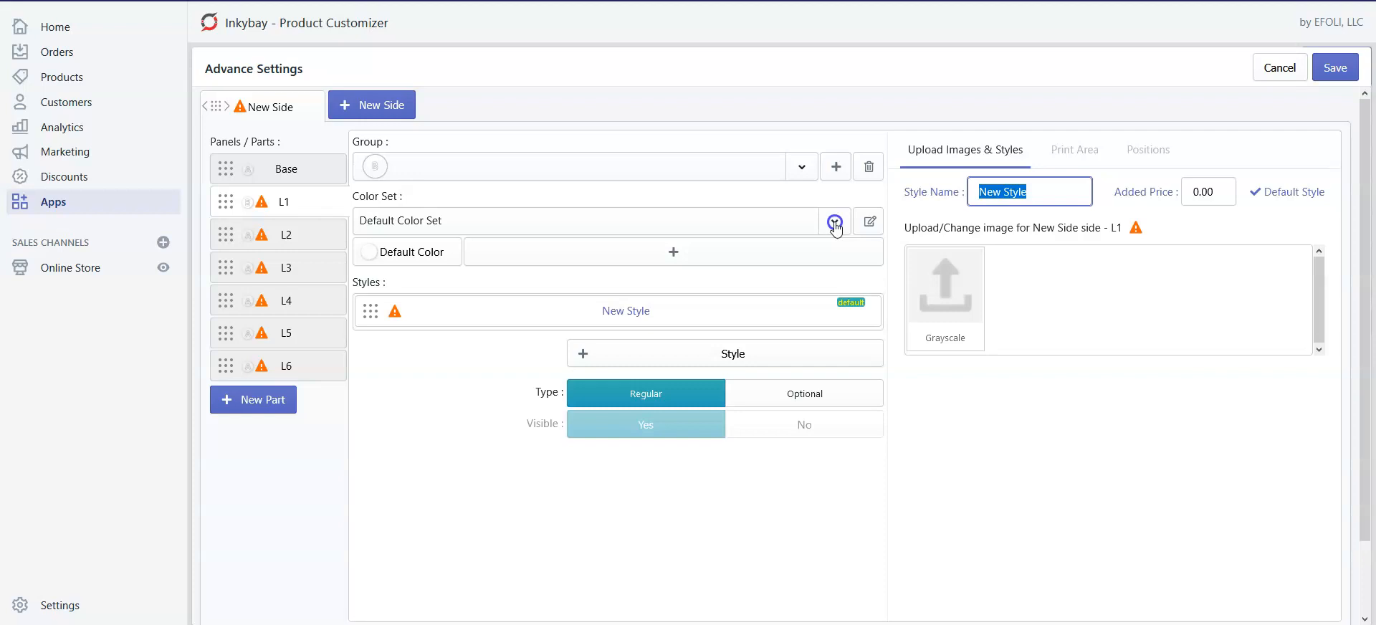
left_click(834, 222)
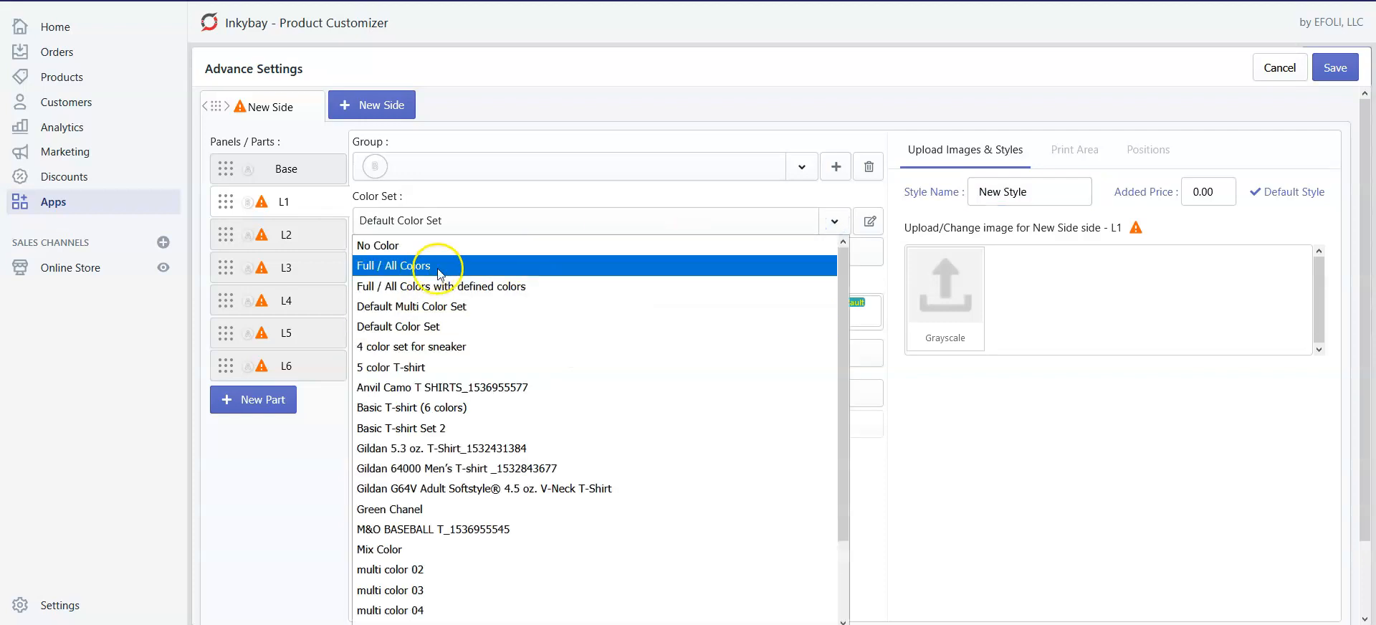
left_click(413, 265)
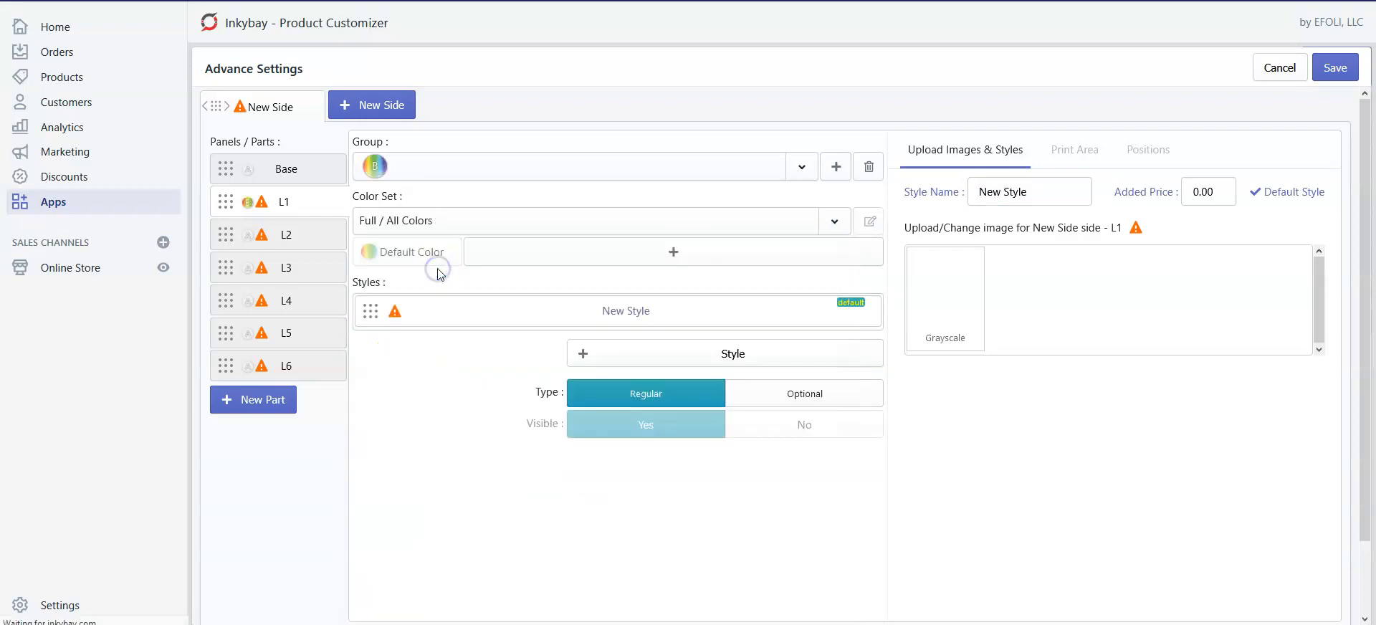
left_click(836, 221)
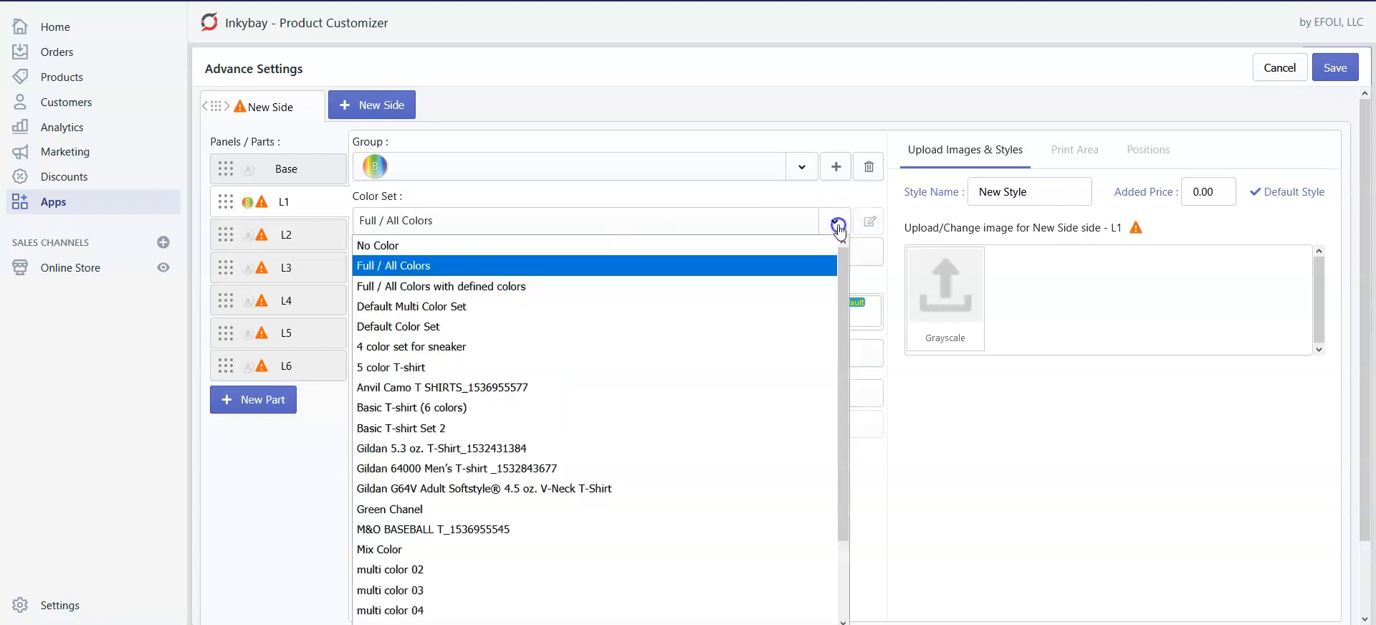
left_click(394, 265)
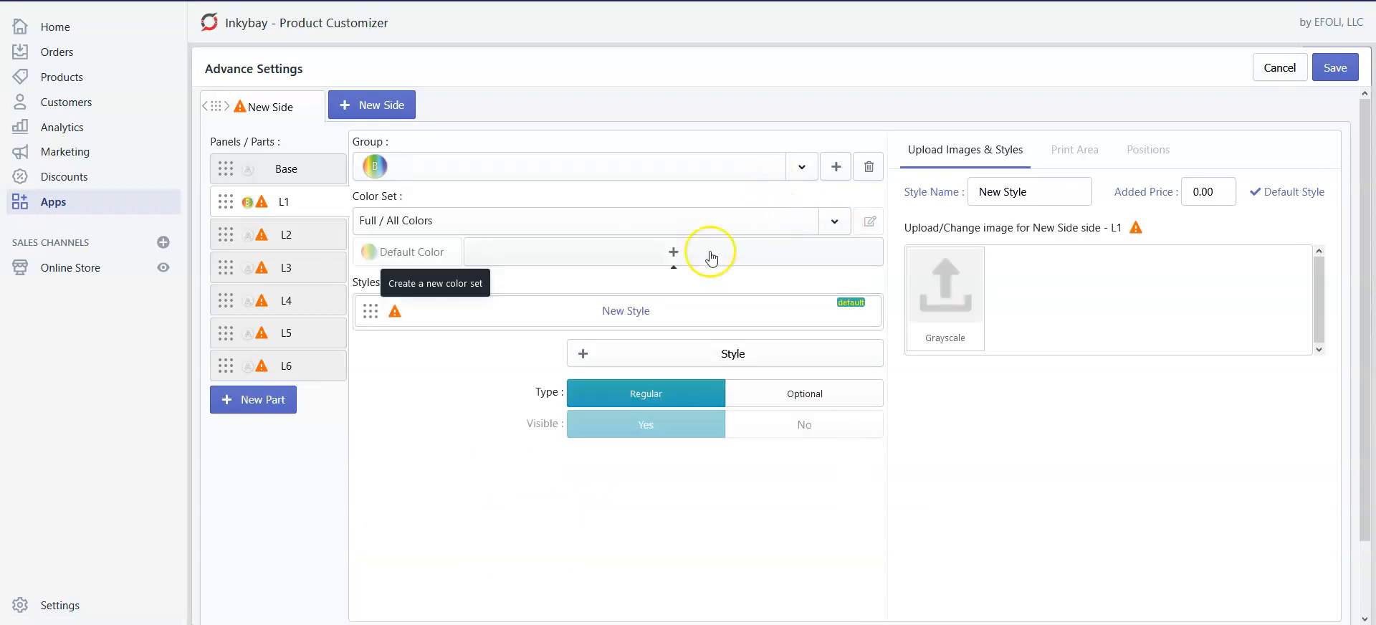
mouse_move(842, 156)
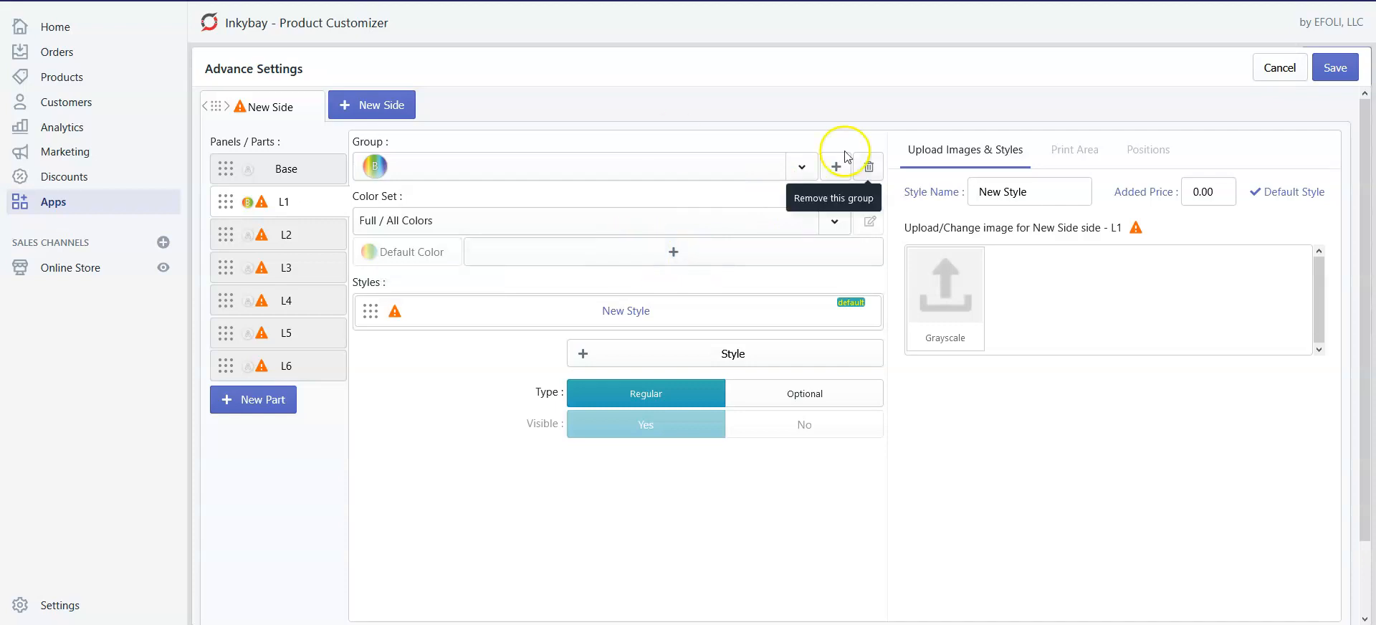
mouse_move(945, 287)
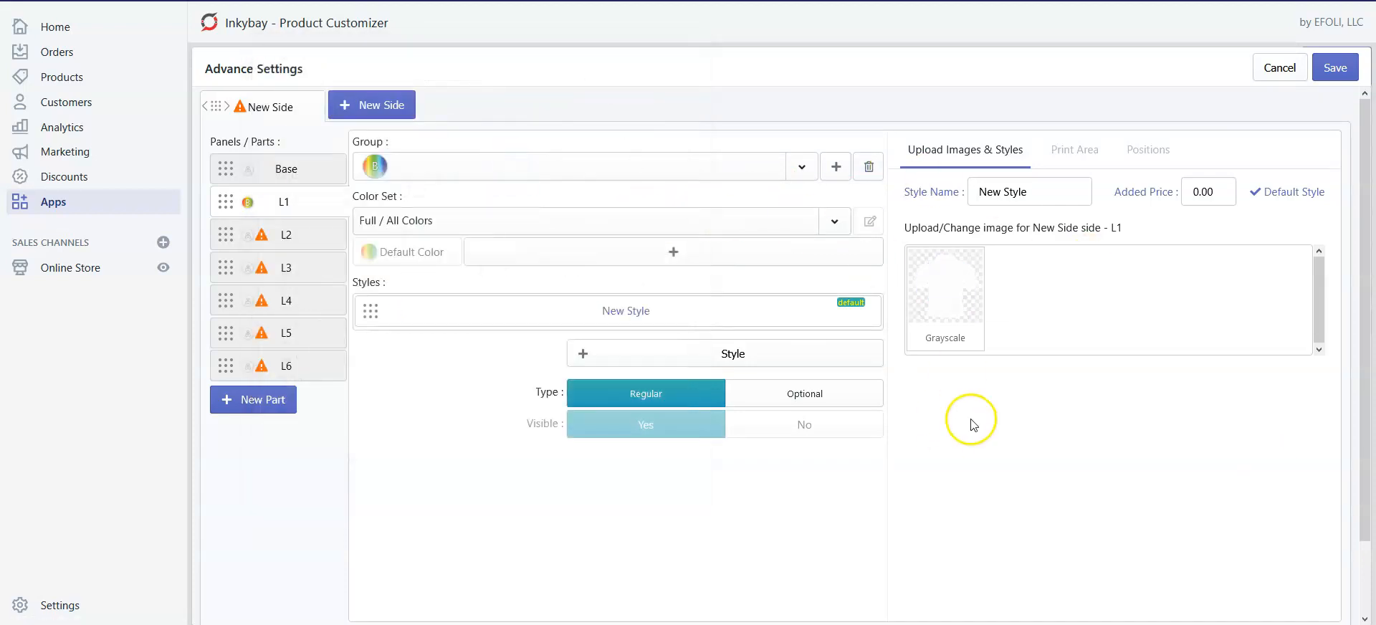
mouse_move(287, 241)
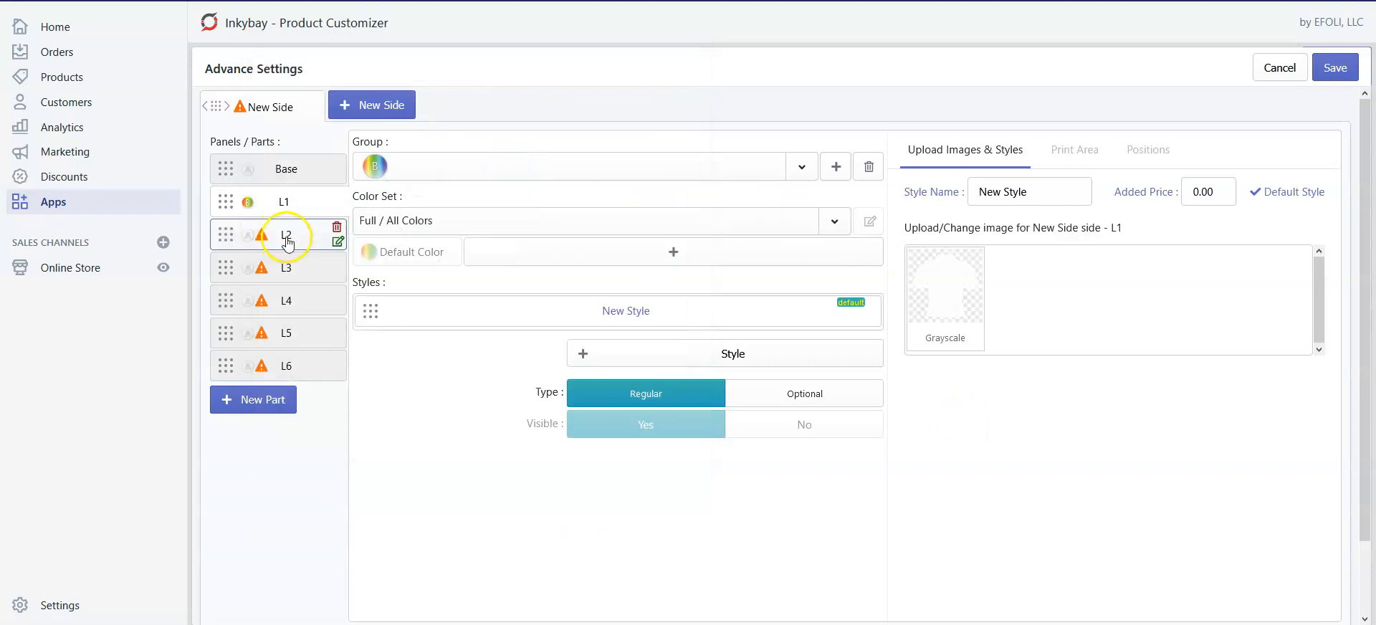
Give parts L2 and L3 new groups, Full / All Colors, and their layer images.
left_click(286, 236)
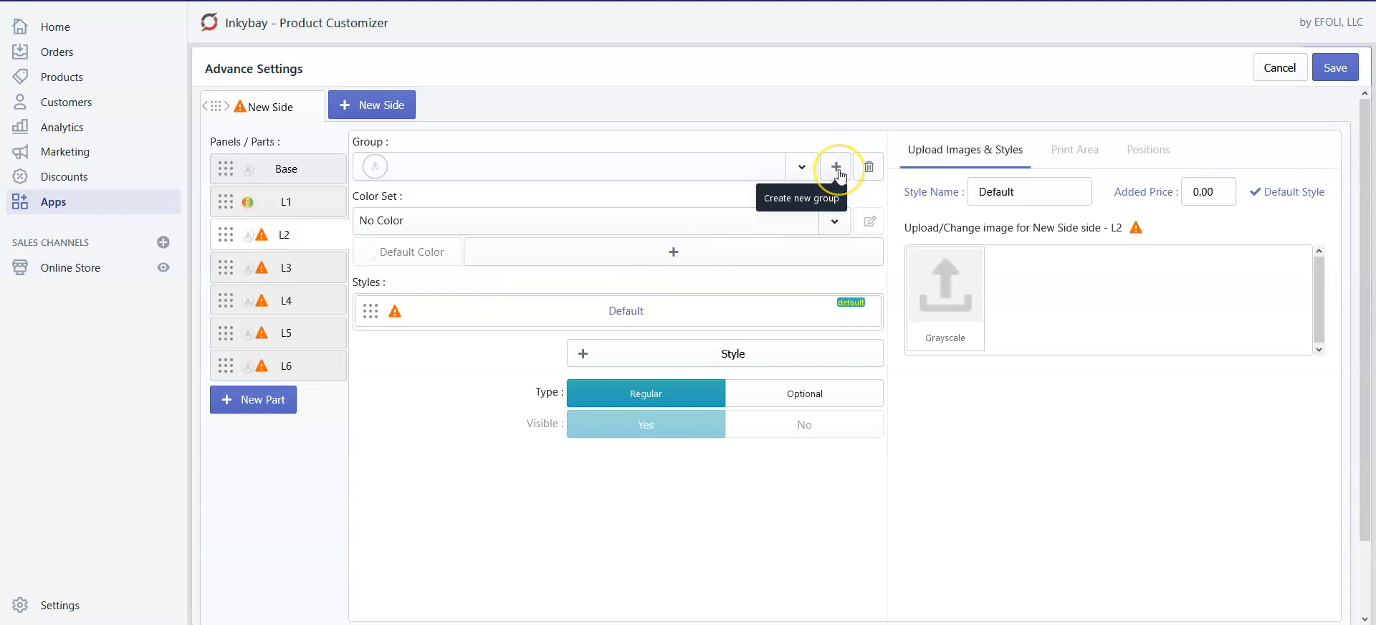
left_click(837, 167)
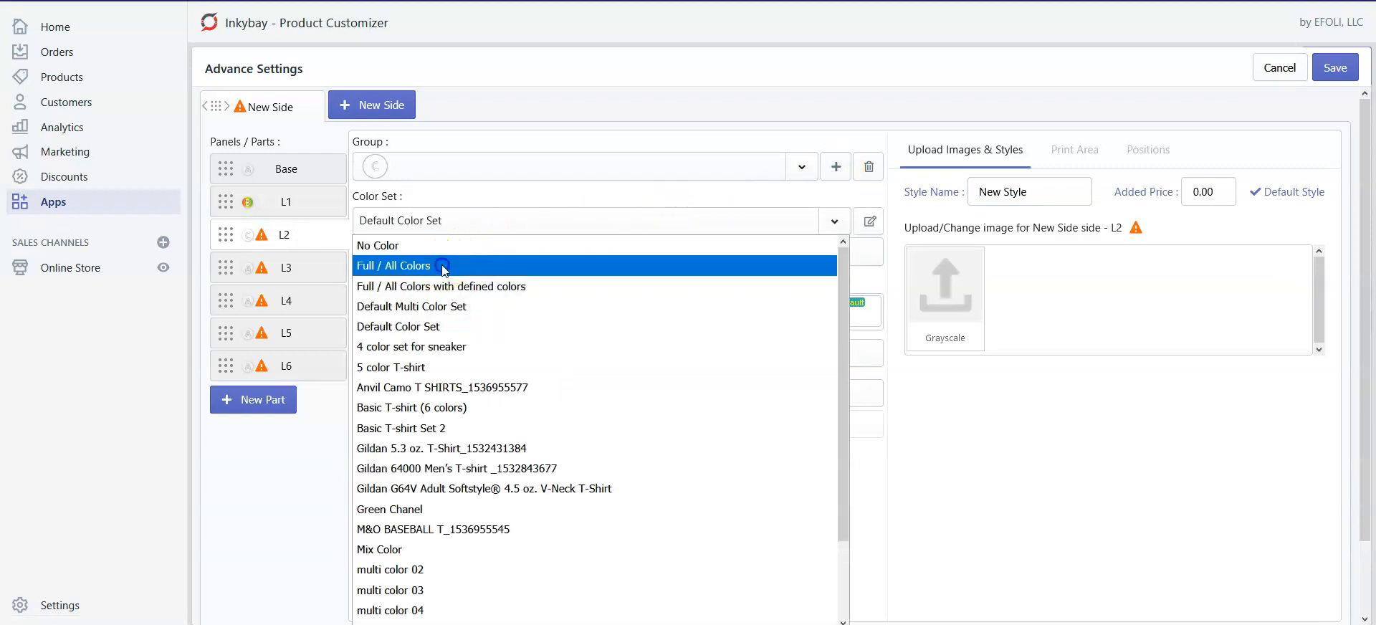
left_click(393, 265)
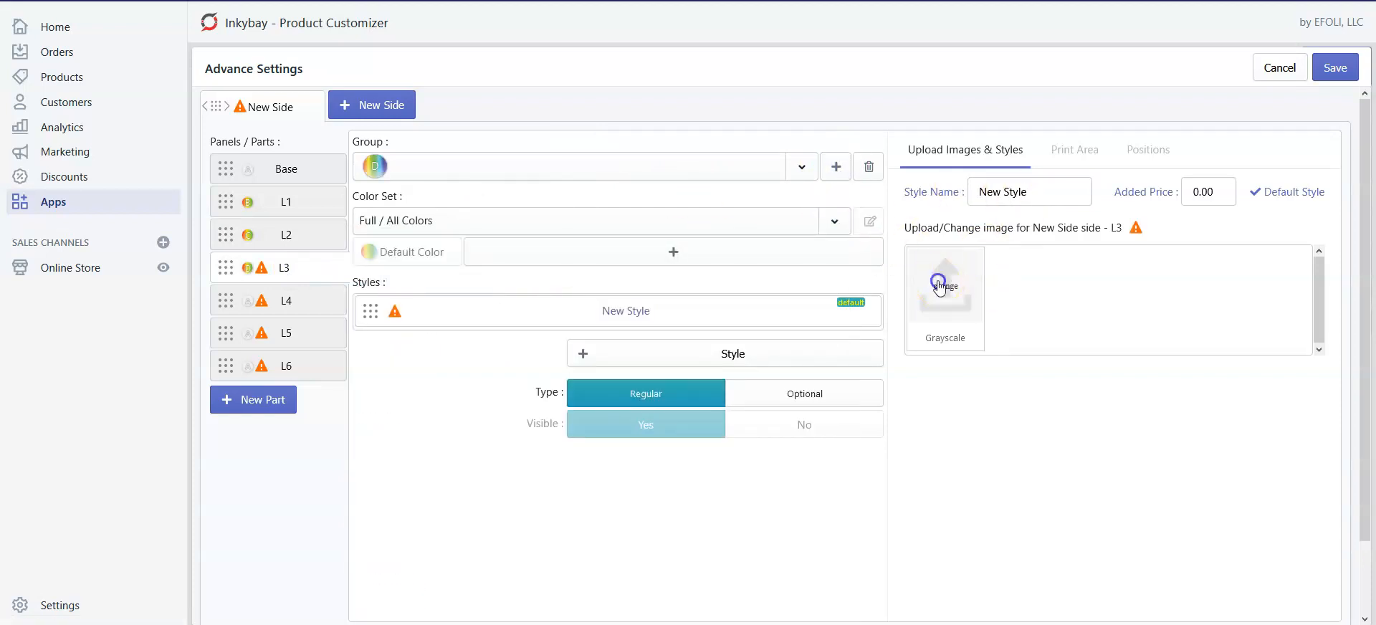
left_click(945, 286)
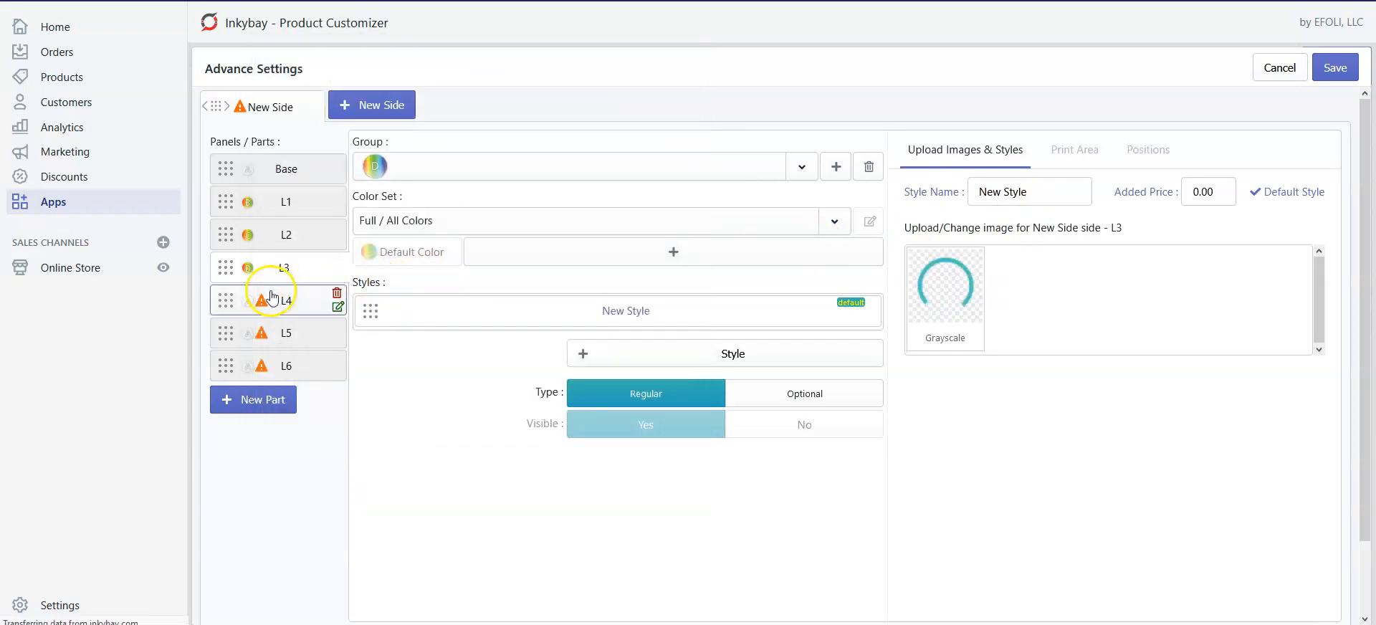
Give parts L4 and L5 new groups, Full / All Colors, and their layer images.
left_click(284, 300)
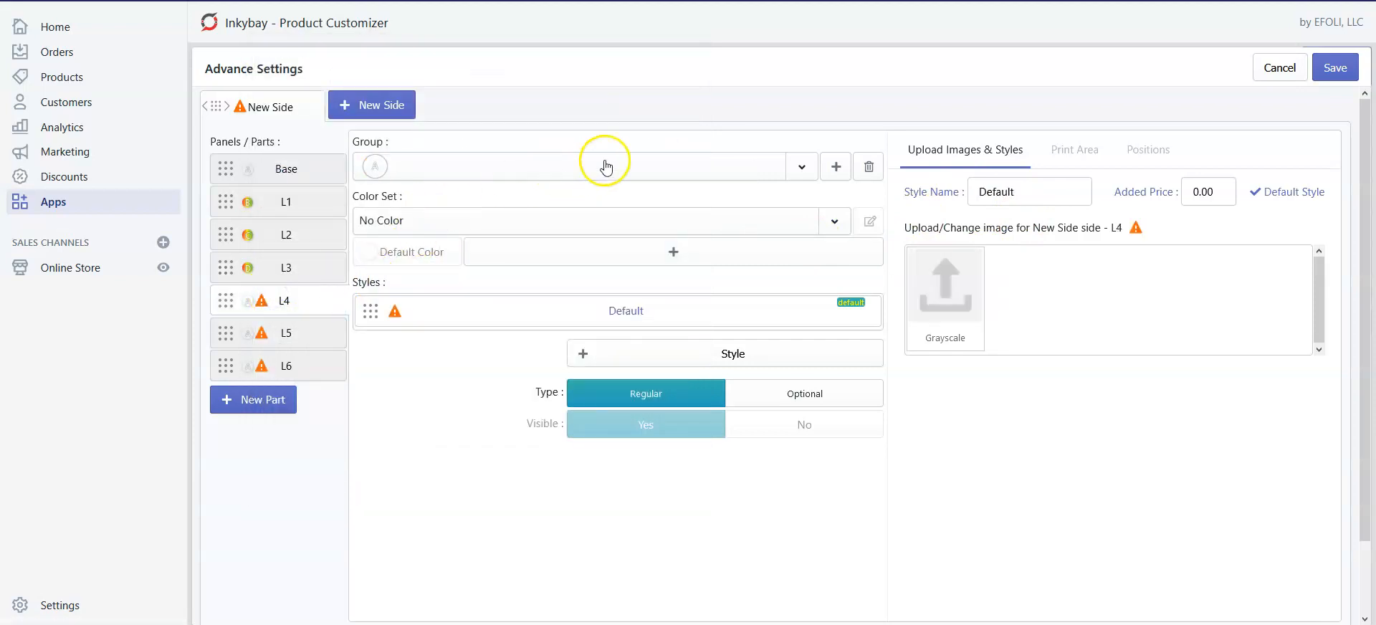
left_click(834, 221)
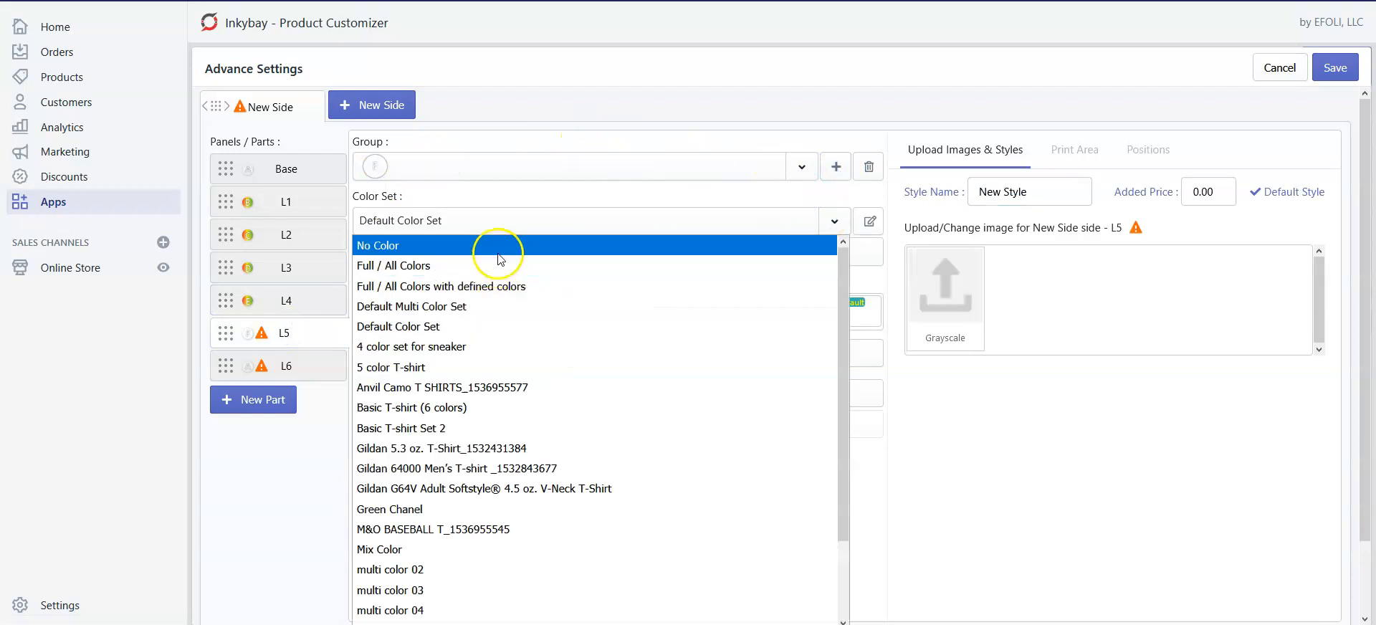
left_click(393, 266)
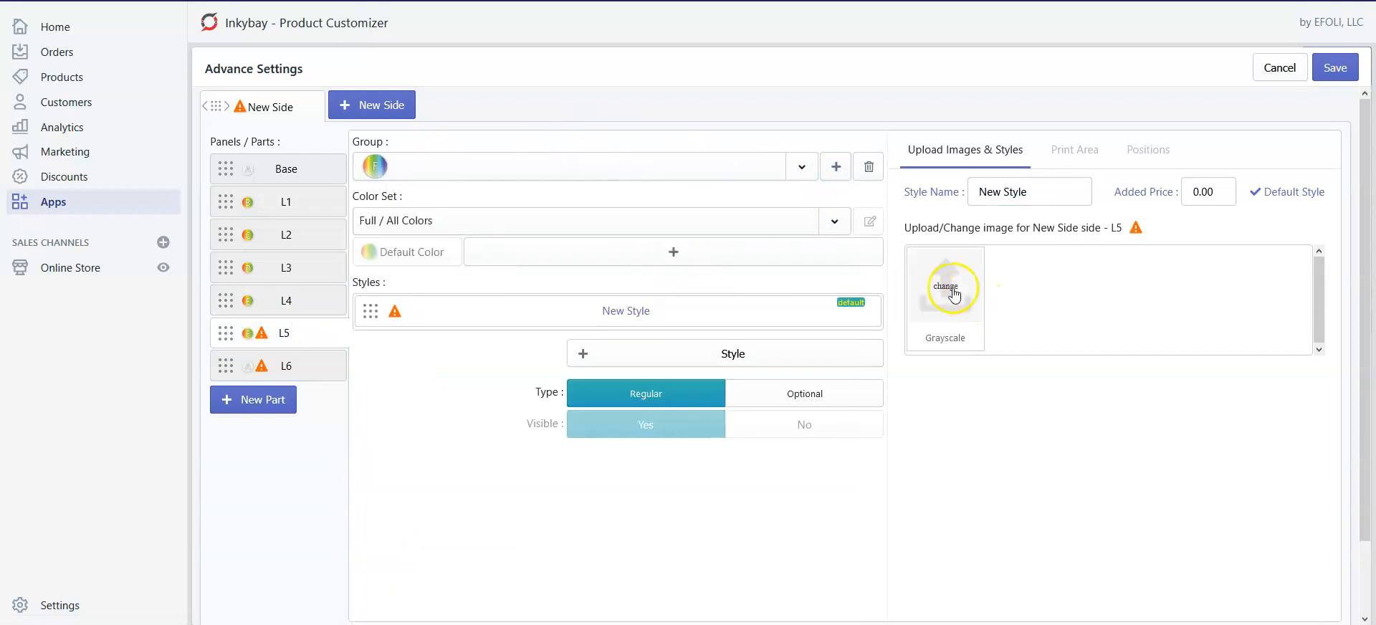
left_click(946, 288)
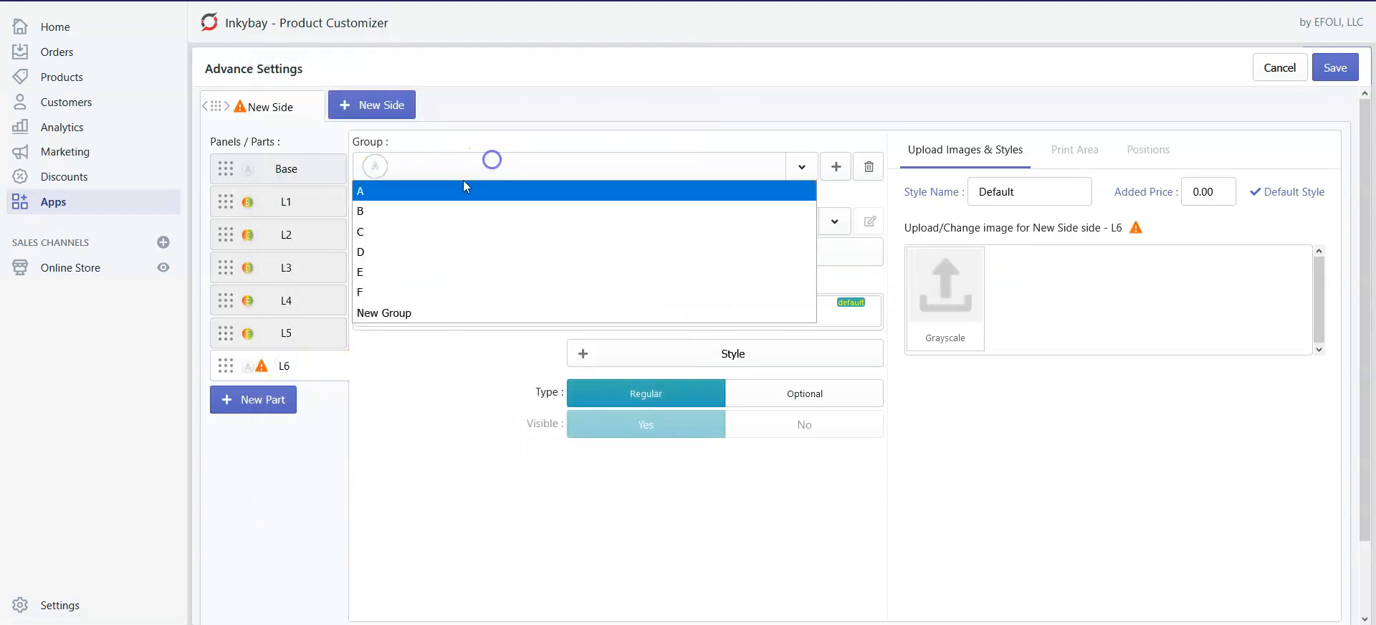
Assign part L6 to group A, upload the layer-6 image, and save the settings.
left_click(836, 166)
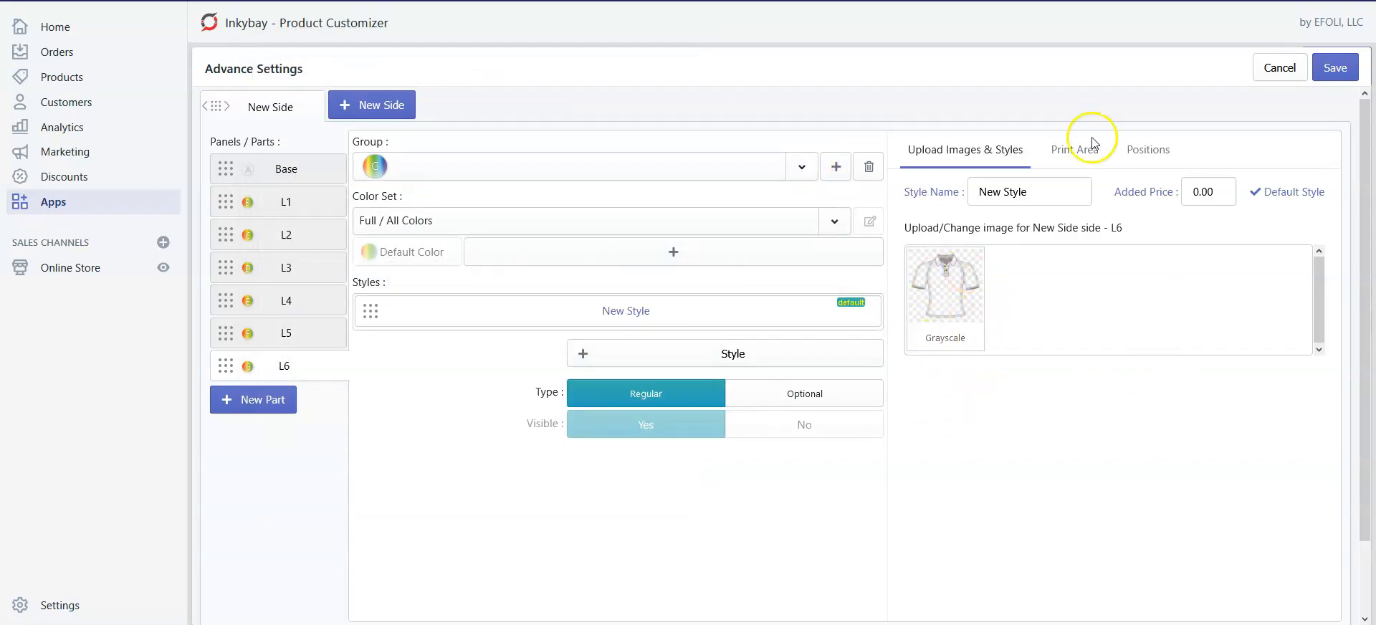
left_click(801, 166)
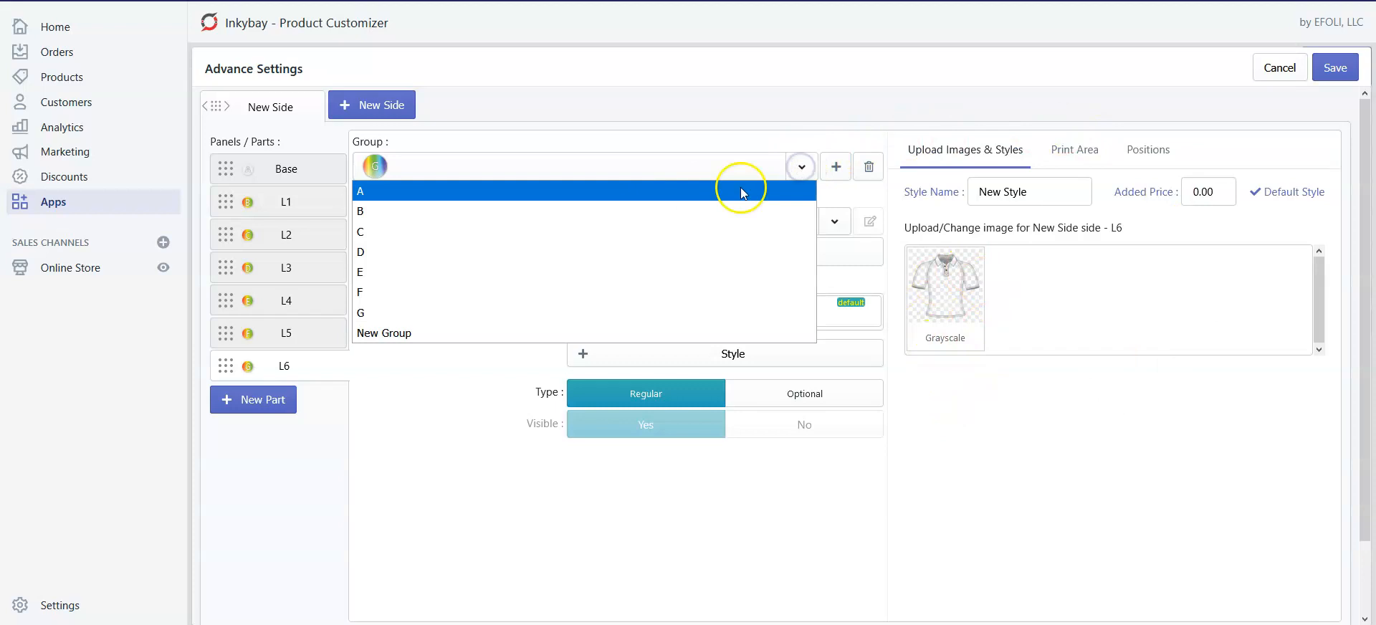
left_click(360, 192)
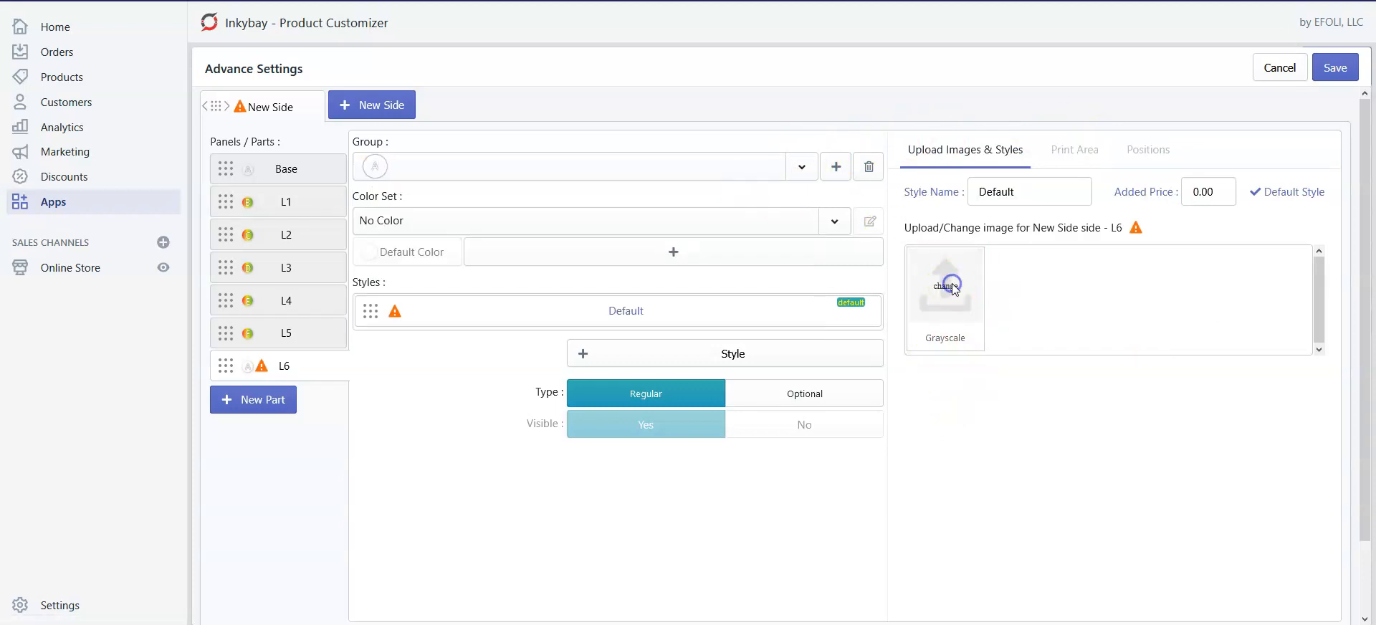
left_click(945, 286)
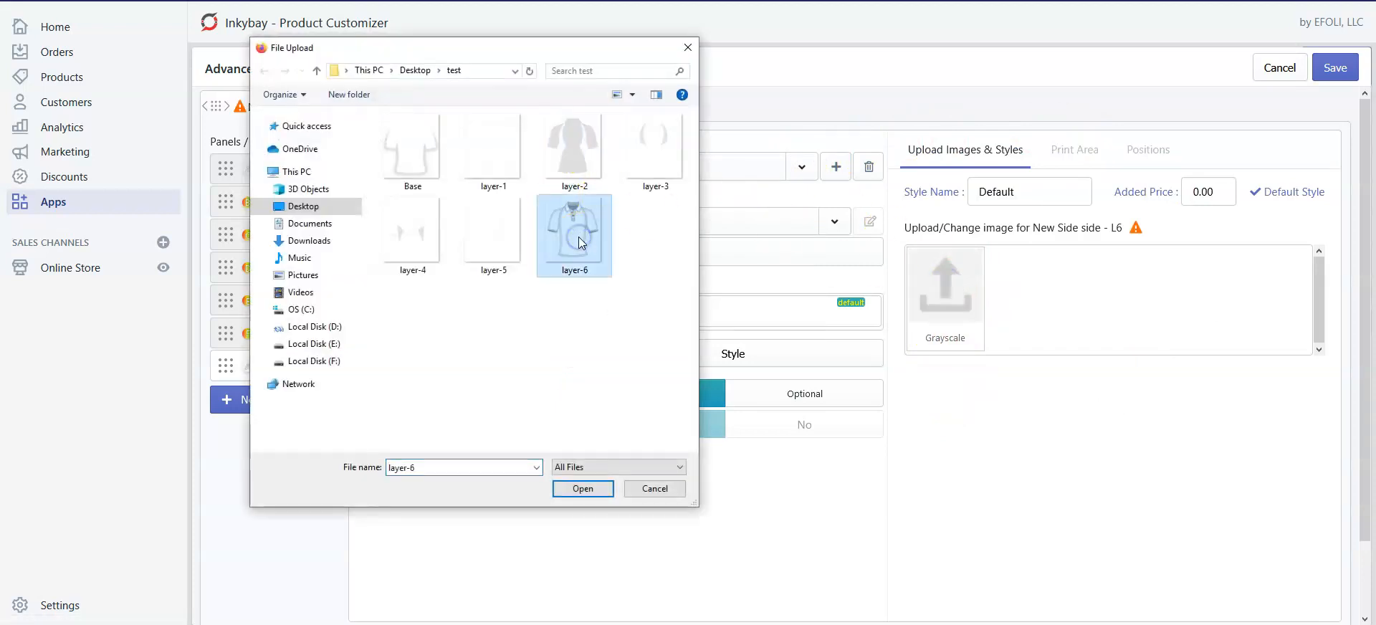
left_click(583, 489)
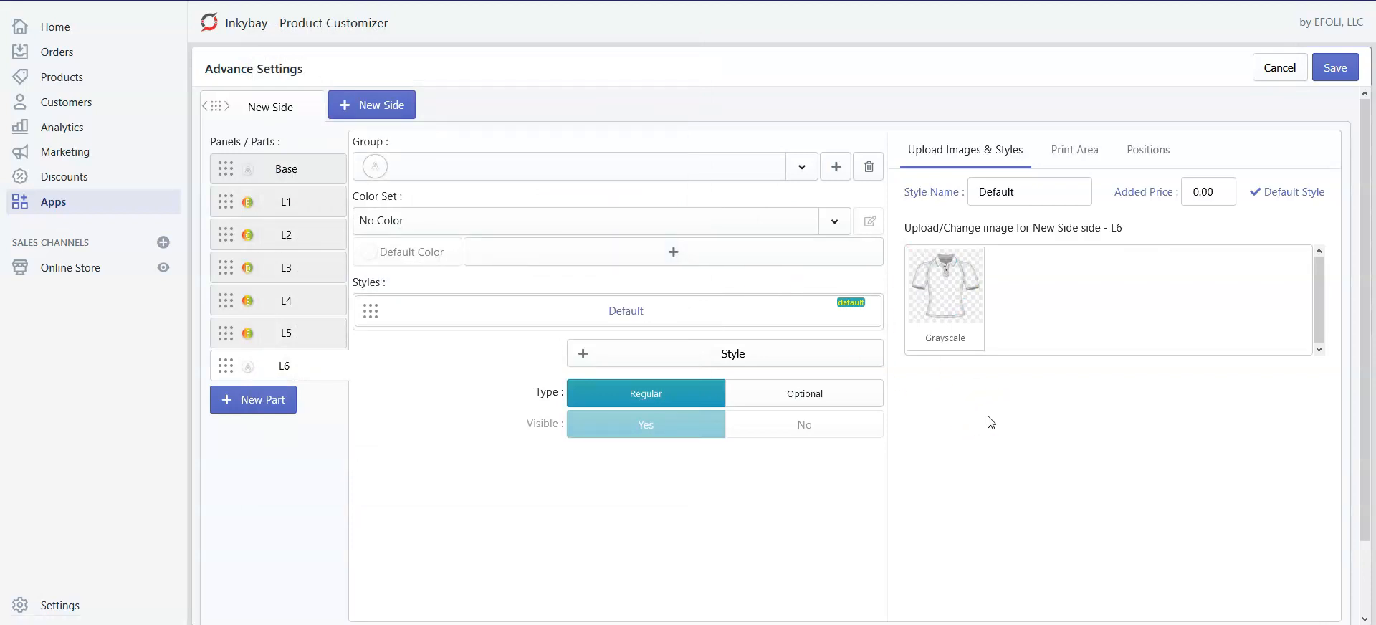
left_click(1336, 67)
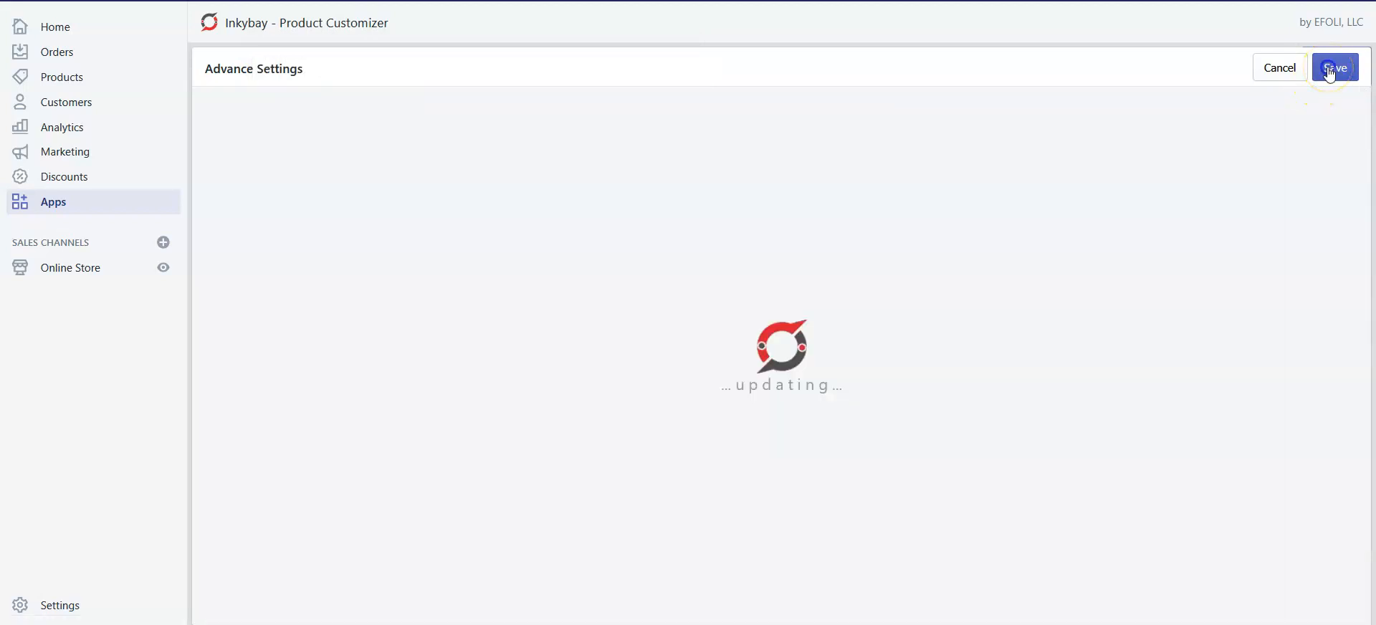
Activate the Test Product on the designer and open its Designer View.
left_click(1335, 68)
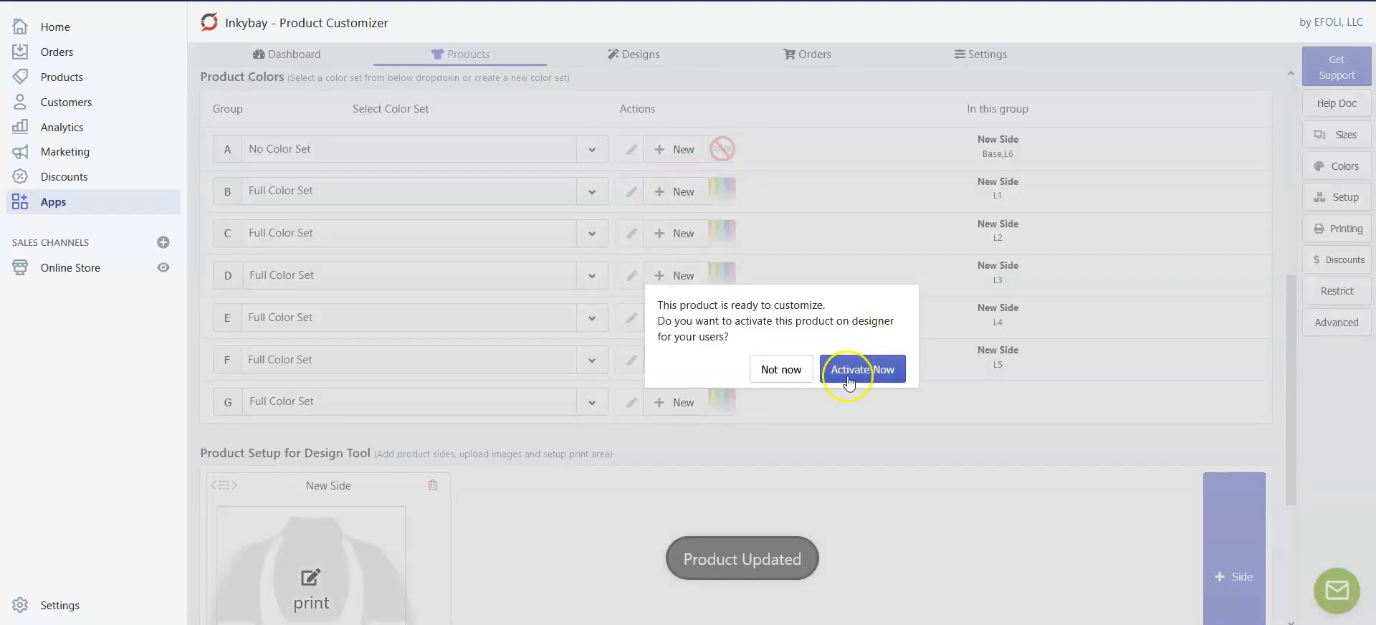
left_click(862, 369)
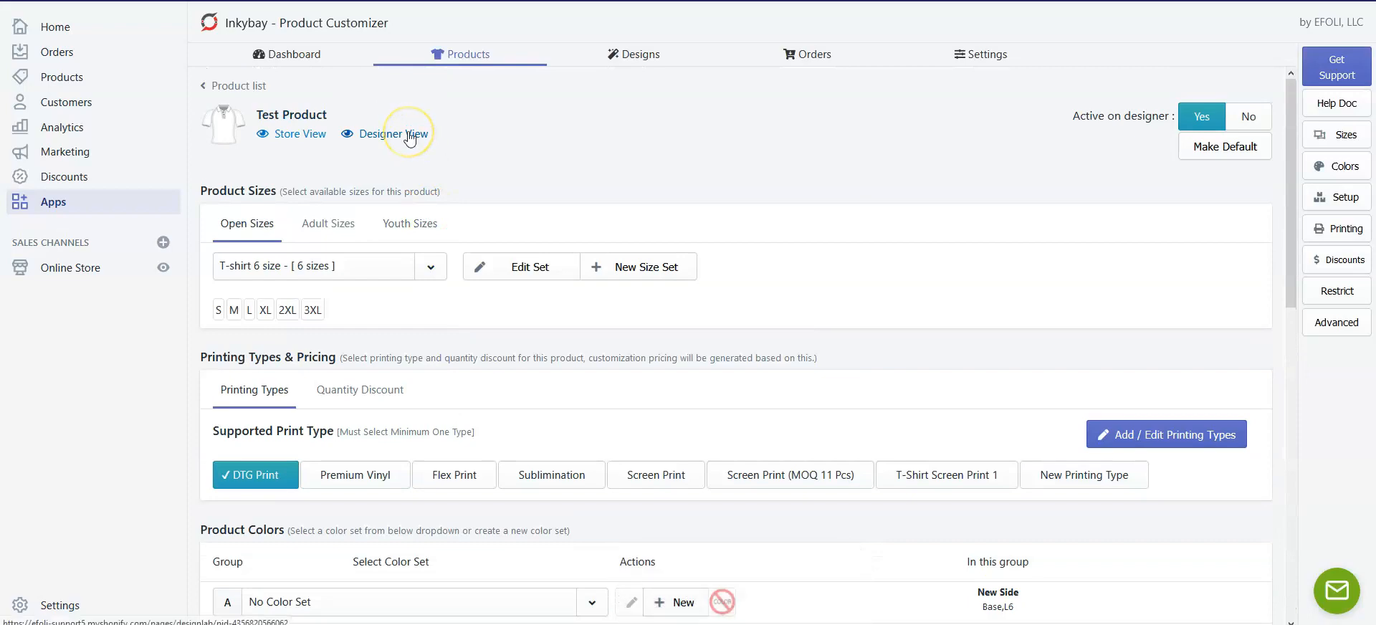
left_click(392, 134)
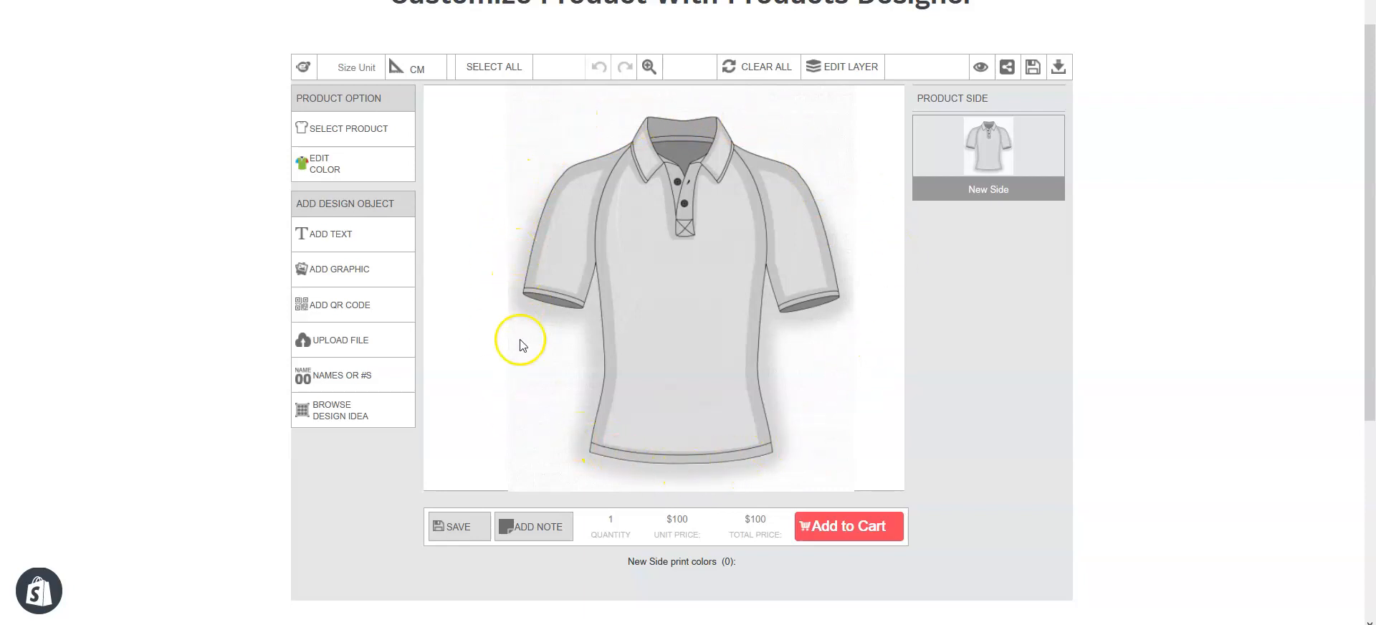
mouse_move(625, 114)
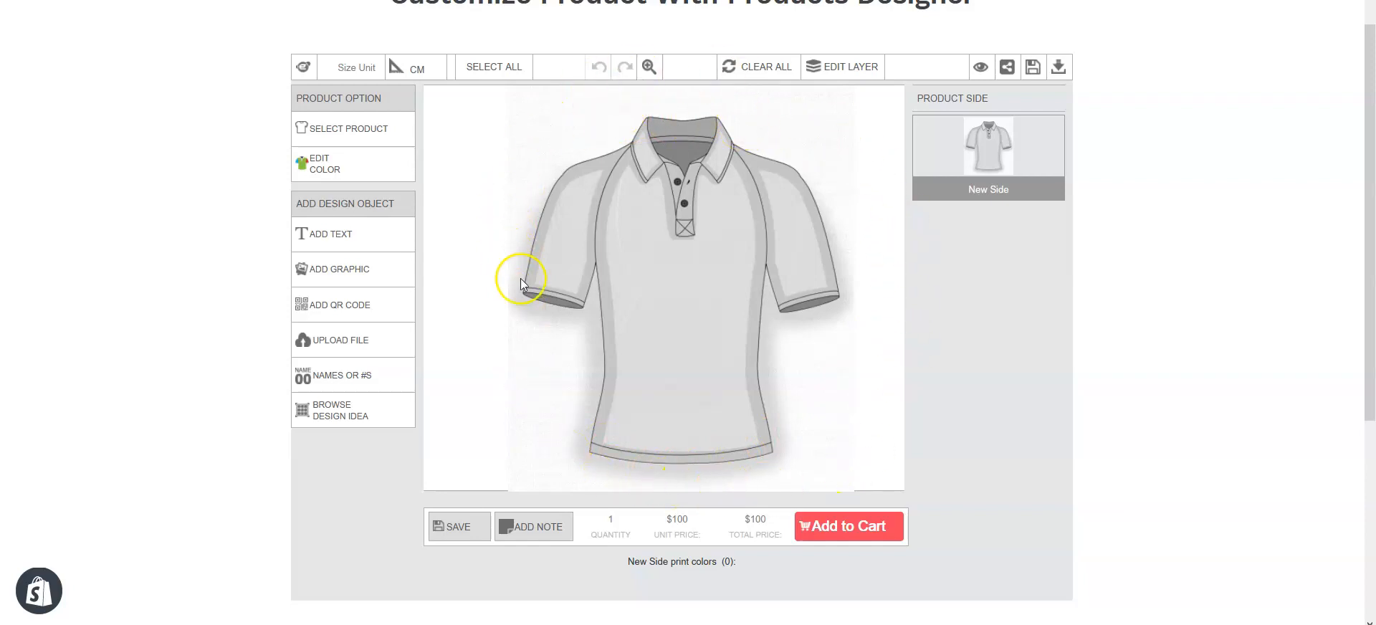
mouse_move(526, 371)
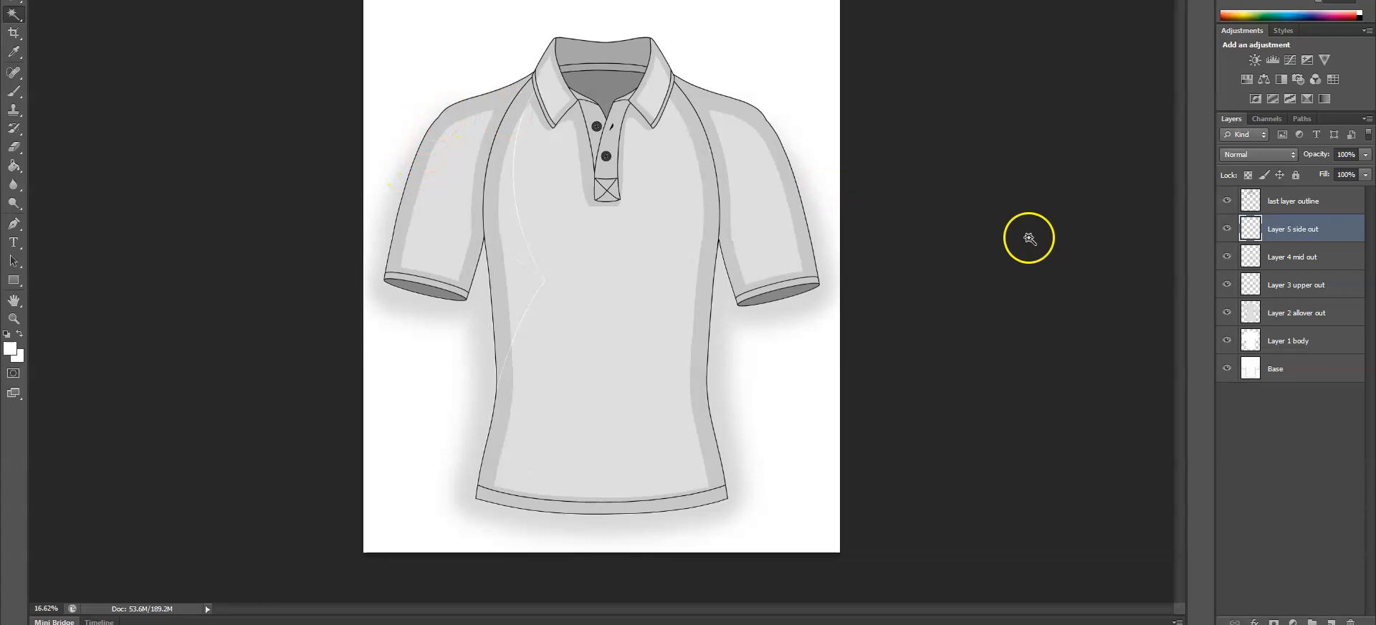
mouse_move(974, 159)
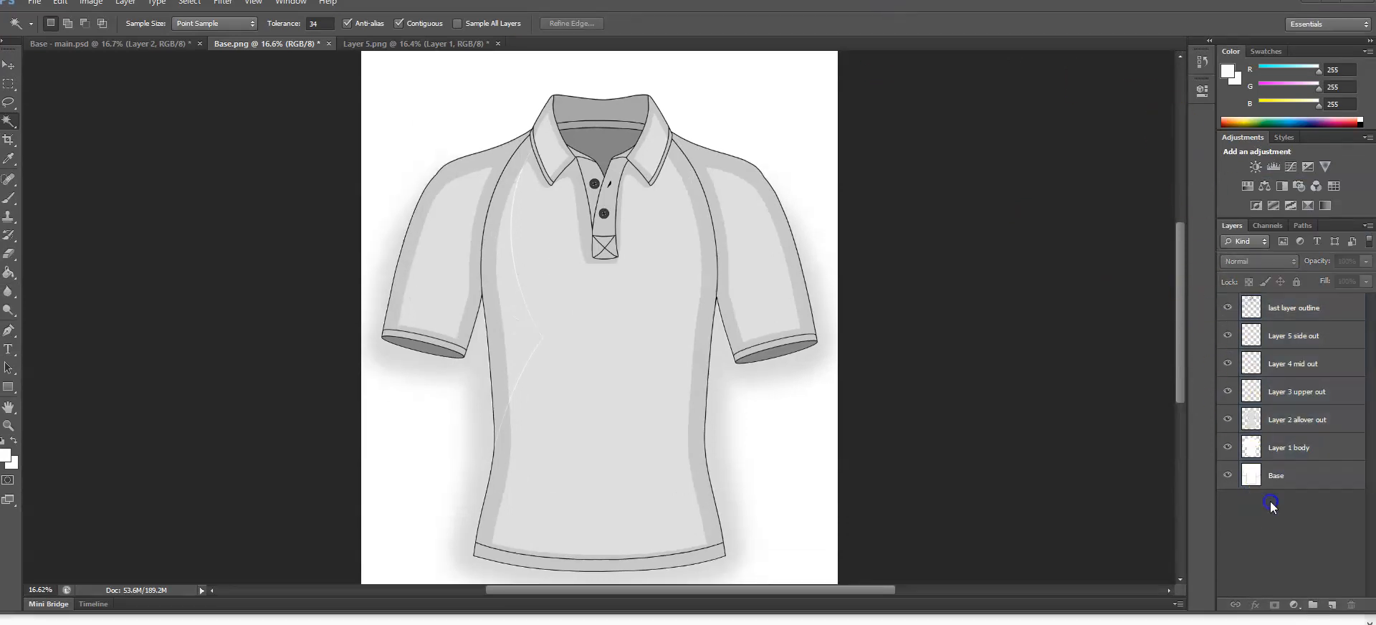
Select all shirt layers and resize the image to 500 pixels wide (500 by 586).
left_click(1277, 475)
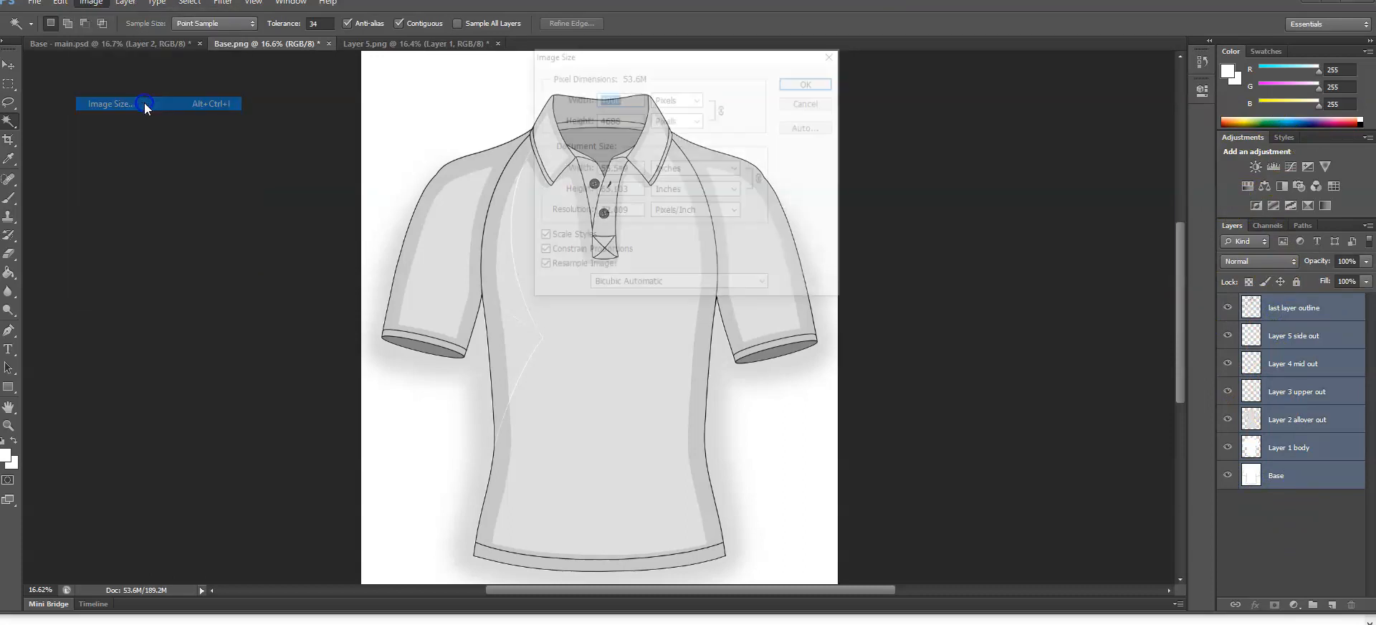
type("500")
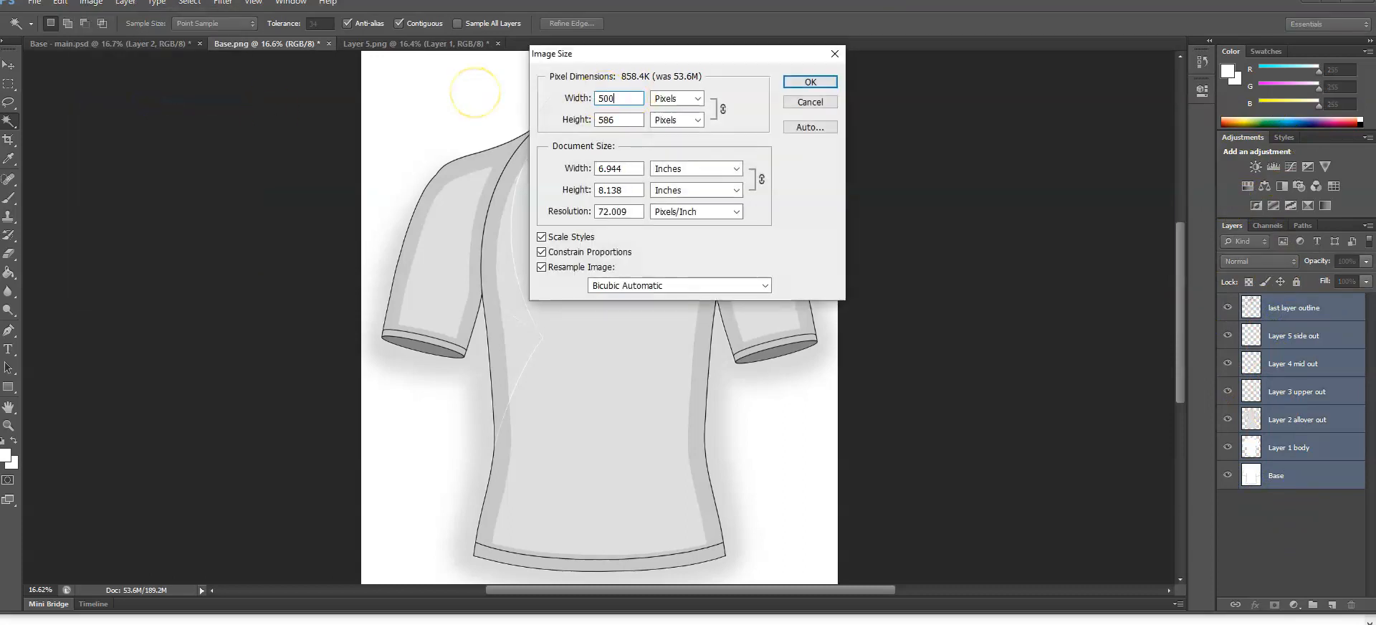
left_click(810, 81)
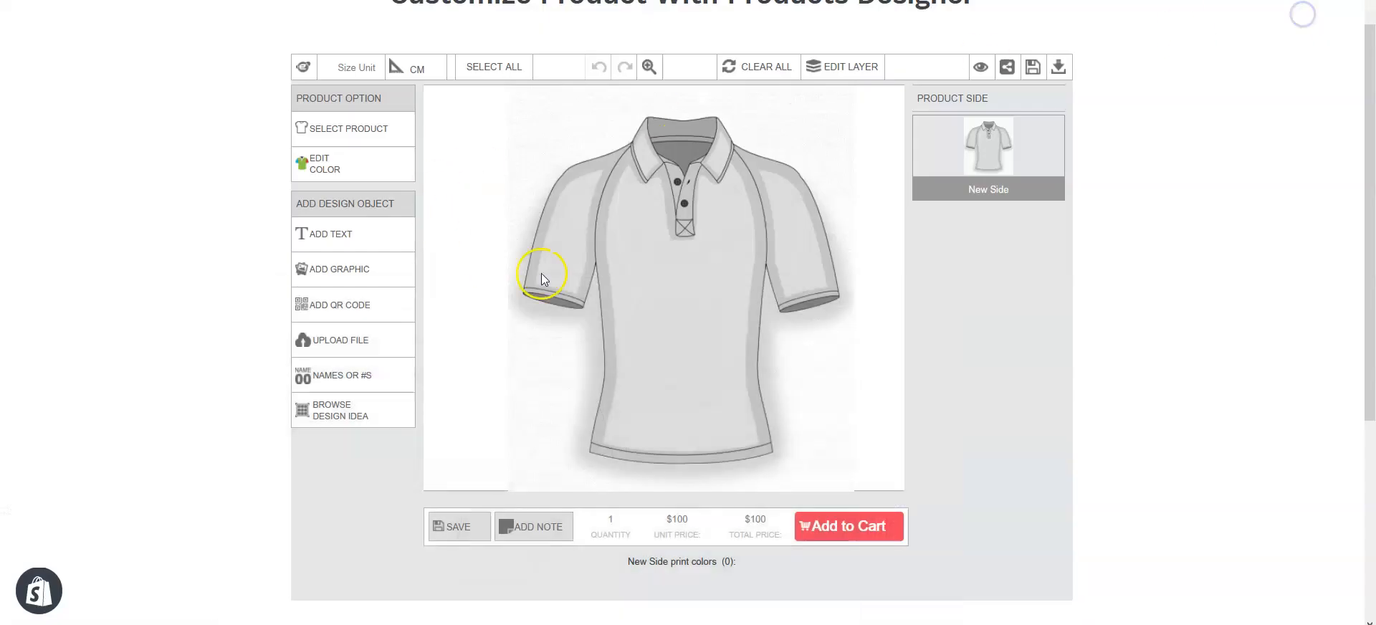
mouse_move(560, 105)
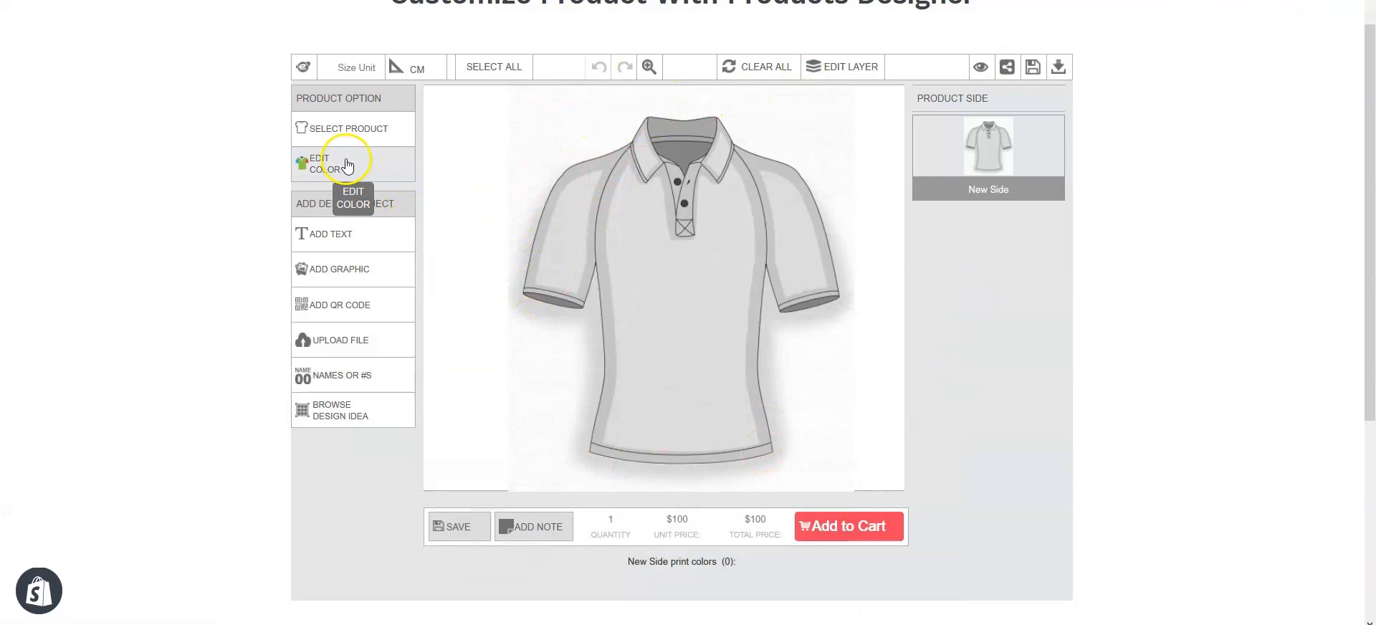
Through Edit Color, recolour the polo panels, including a pink shade for L3.
left_click(342, 163)
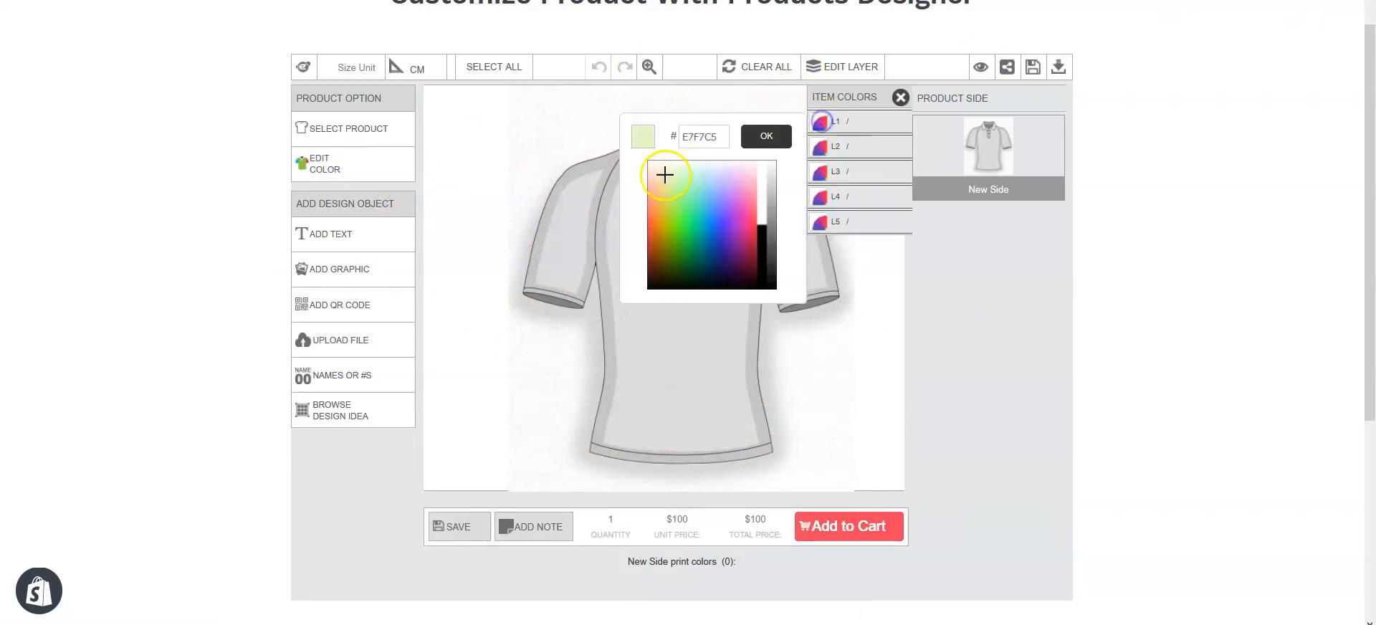
left_click(649, 255)
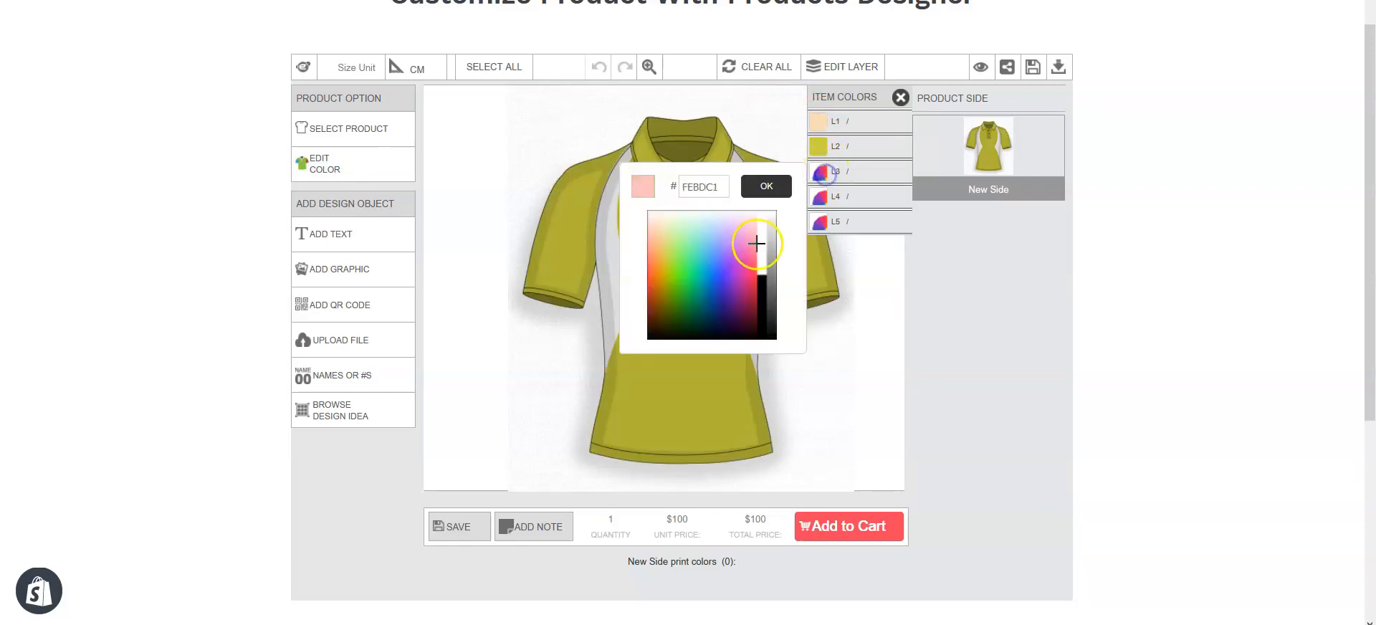
left_click(734, 309)
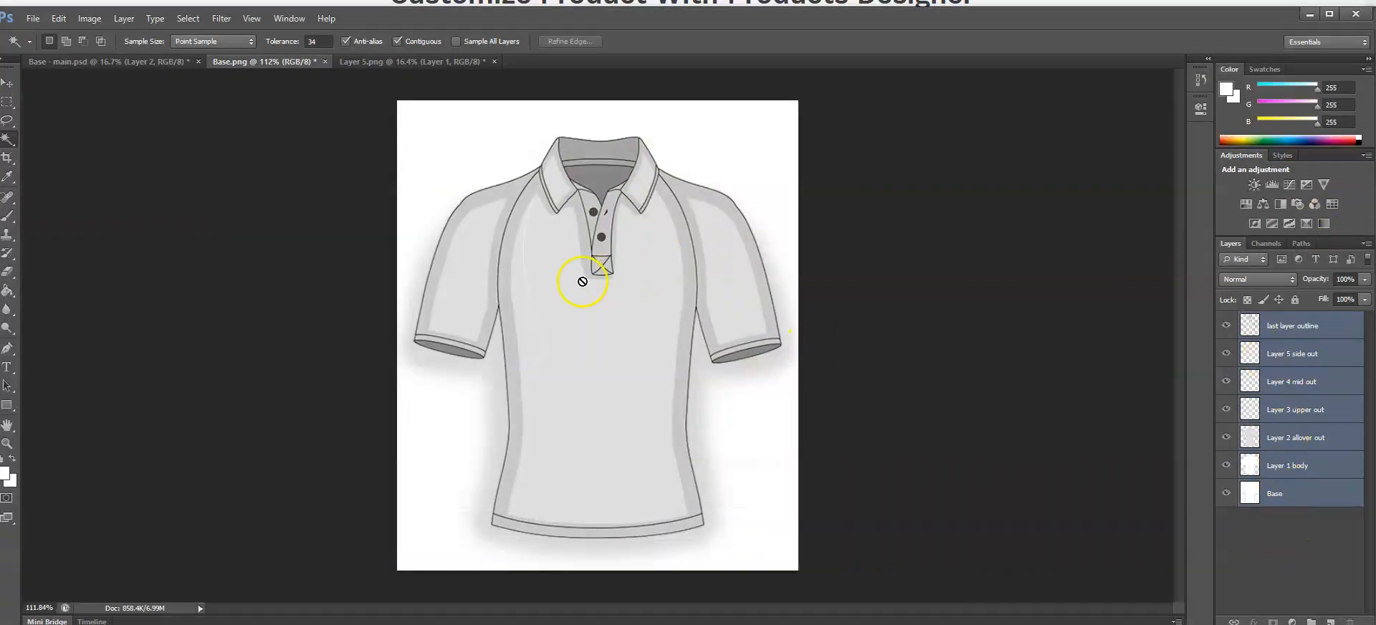
mouse_move(509, 255)
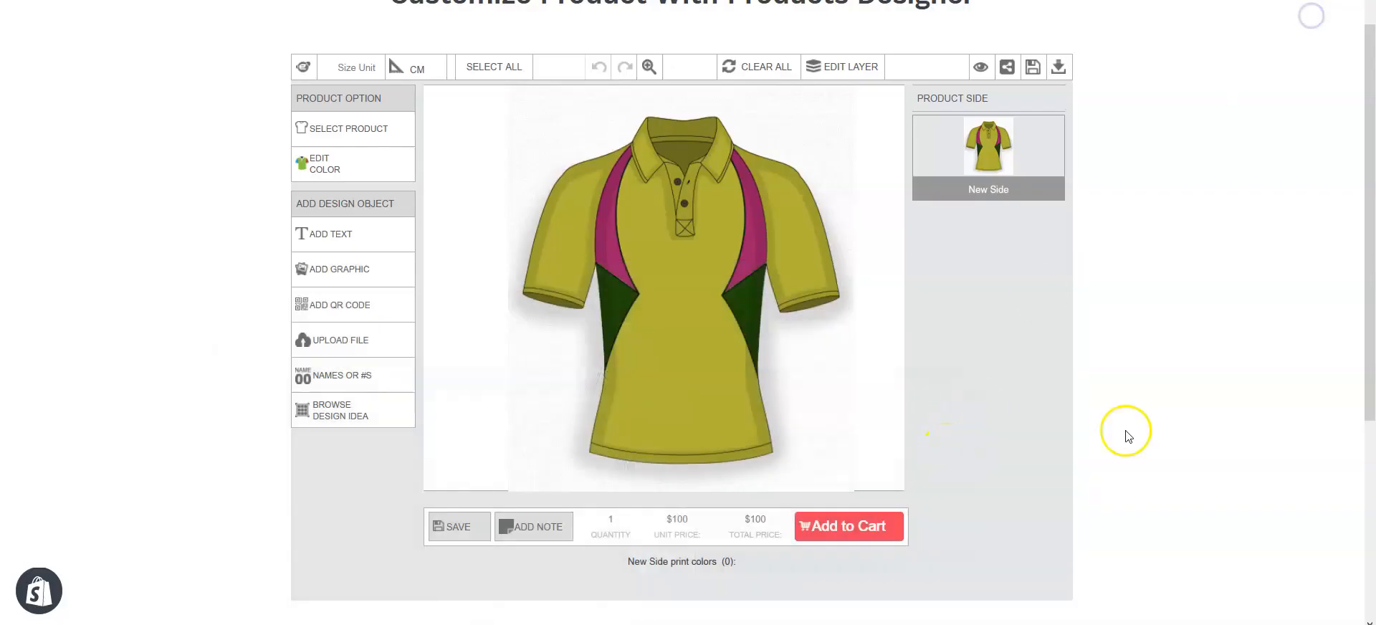
mouse_move(1161, 393)
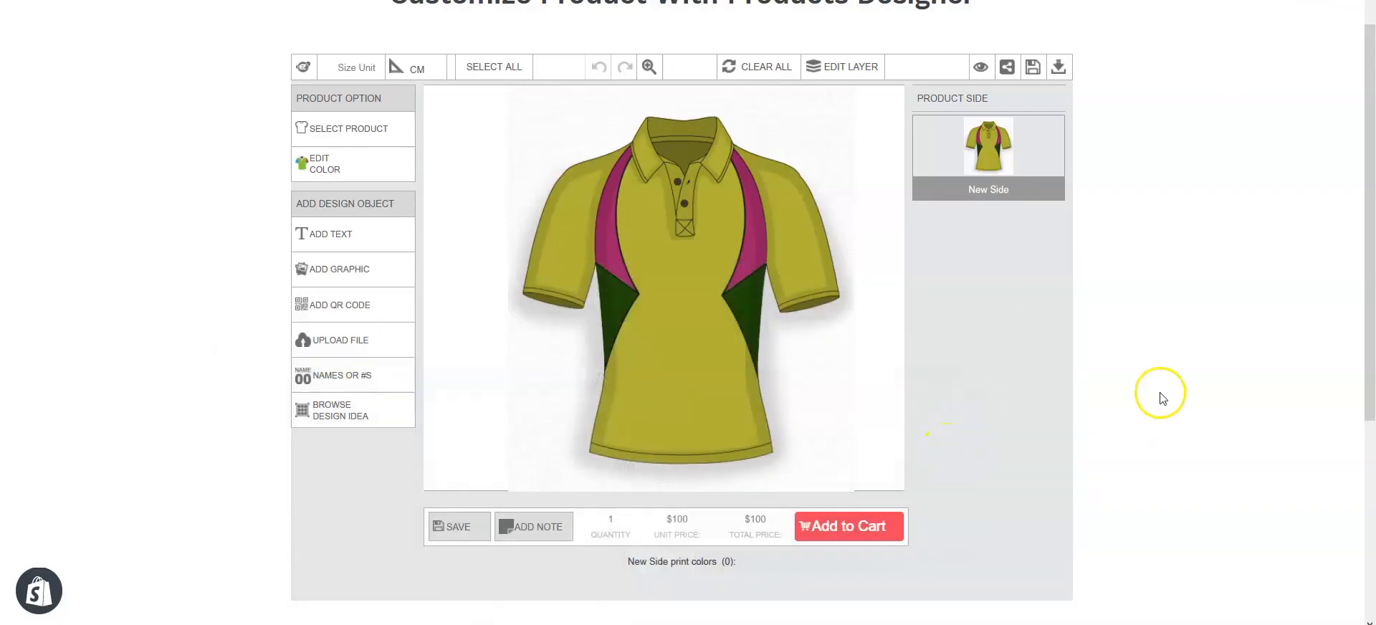